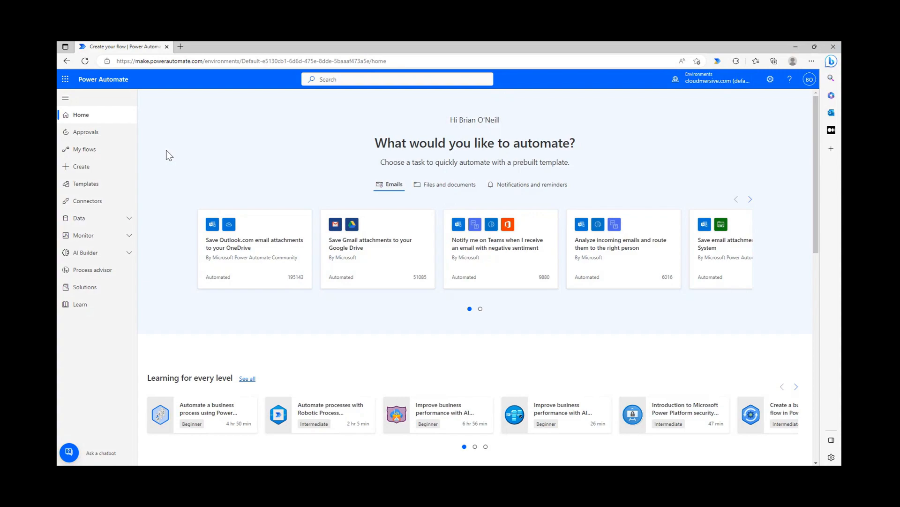
{"action": "mouse_move", "coordinate": [162, 181]}
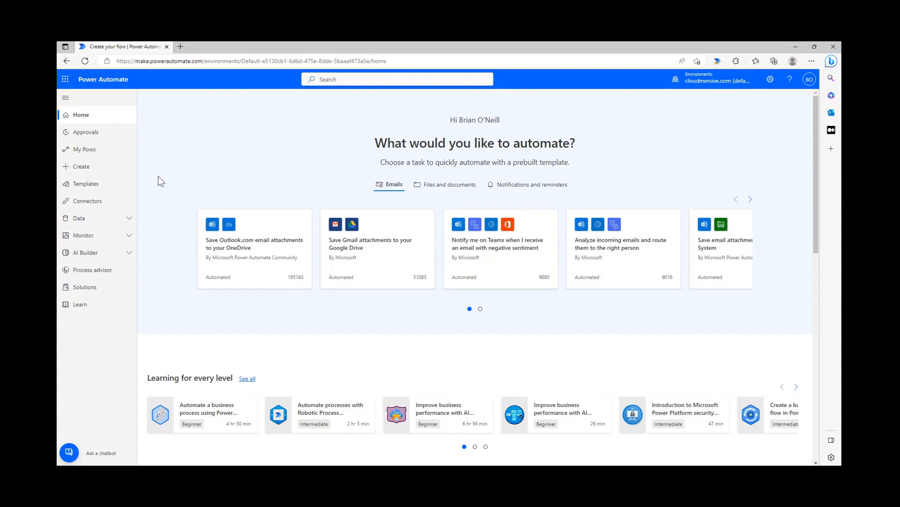
{"action": "mouse_move", "coordinate": [136, 223]}
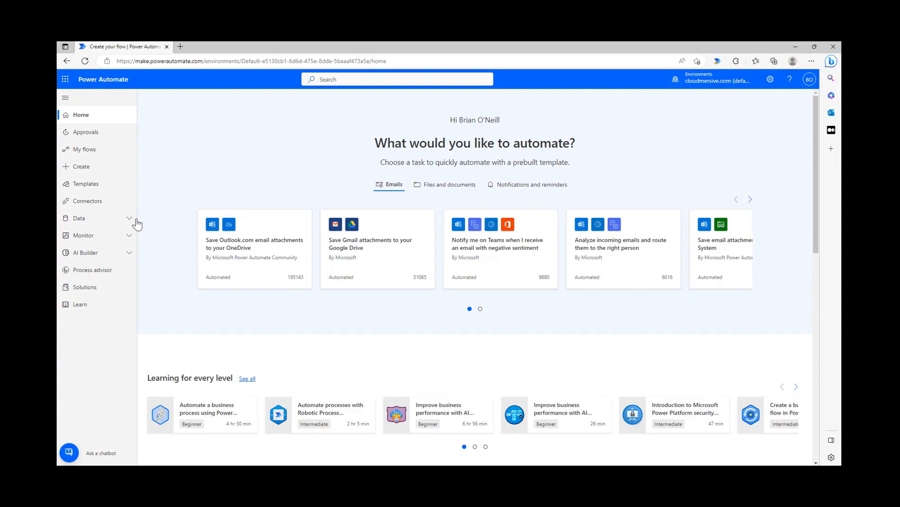
Expand Data in the left navigation and go to the empty Custom connectors page.
{"action": "left_click", "coordinate": [79, 217]}
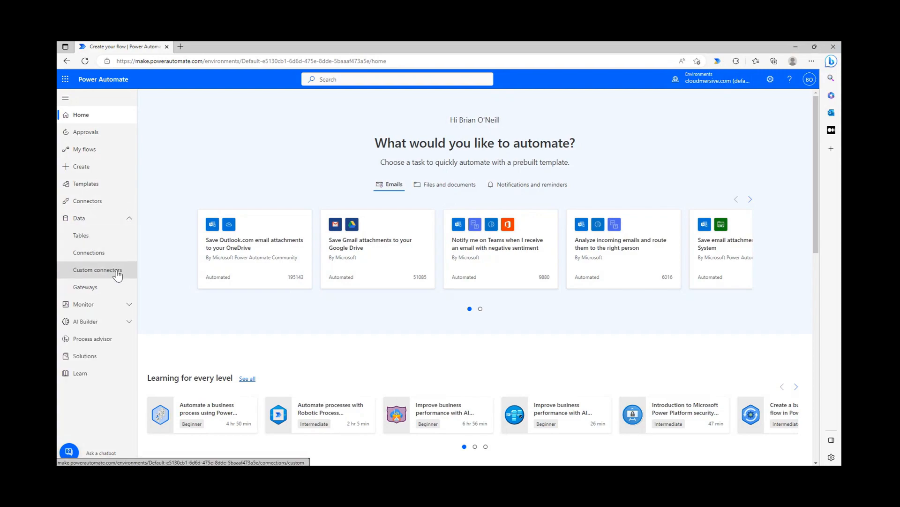
{"action": "left_click", "coordinate": [98, 269]}
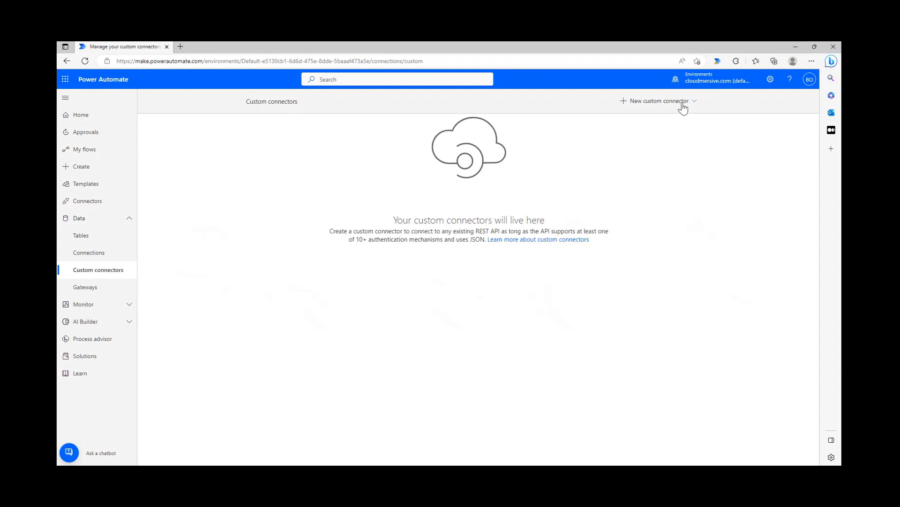
Choose New custom connector, then Import an OpenAPI from URL.
{"action": "left_click", "coordinate": [657, 101]}
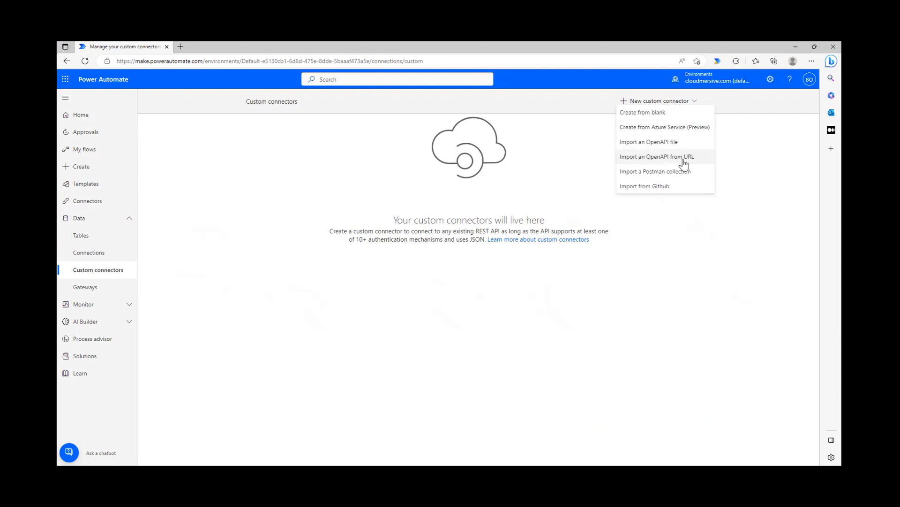
{"action": "left_click", "coordinate": [657, 156]}
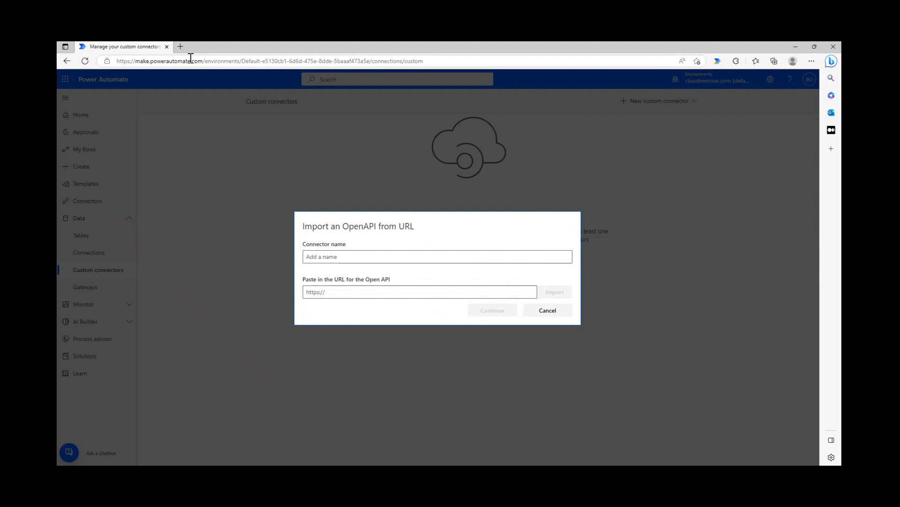
Open cloudmersive.com in a new tab and search the site for 'openapi'.
{"action": "left_click", "coordinate": [180, 46]}
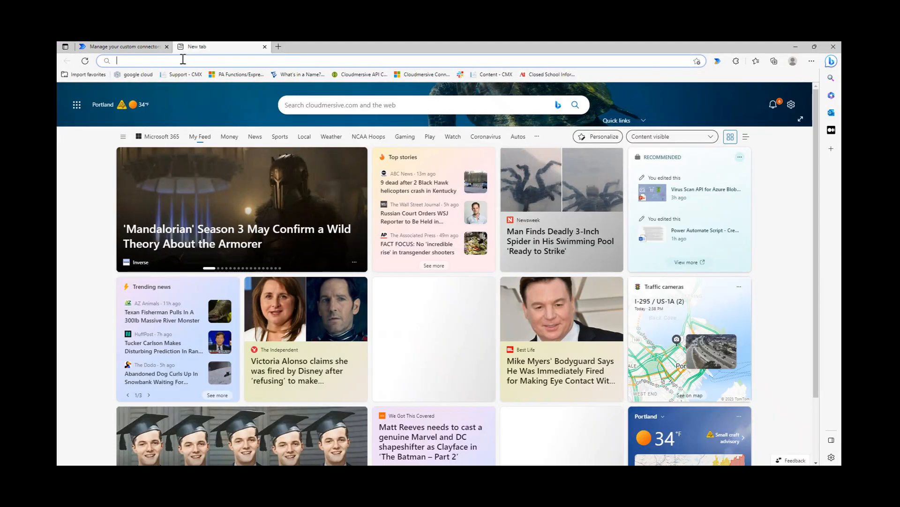
{"action": "type", "text": "https://cloudmersive.com"}
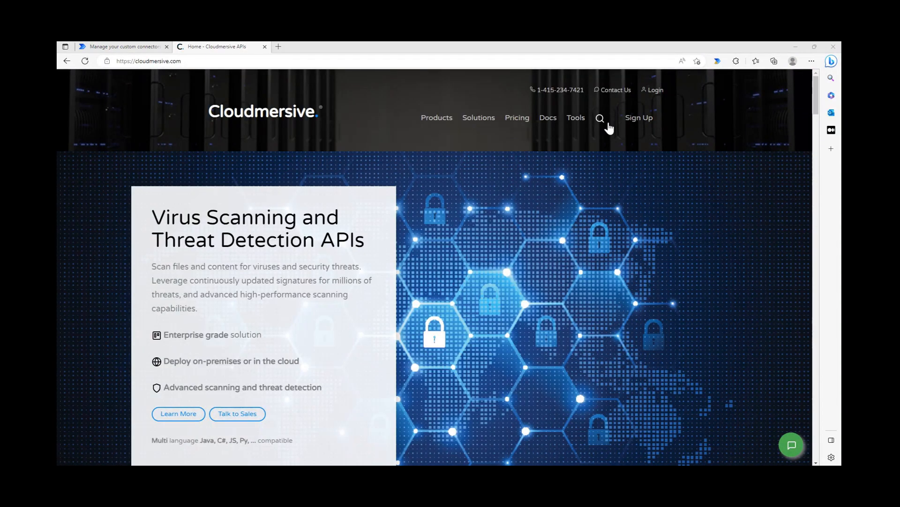
{"action": "left_click", "coordinate": [599, 119]}
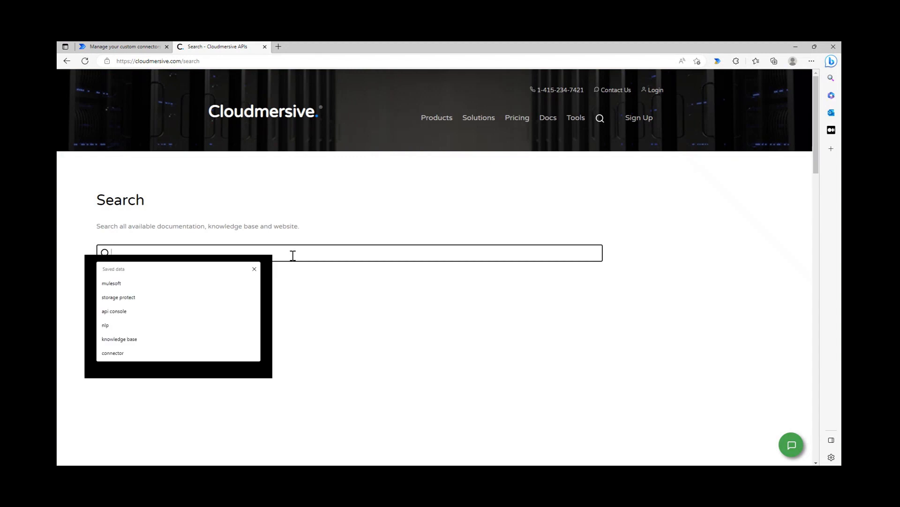
{"action": "type", "text": "openapi"}
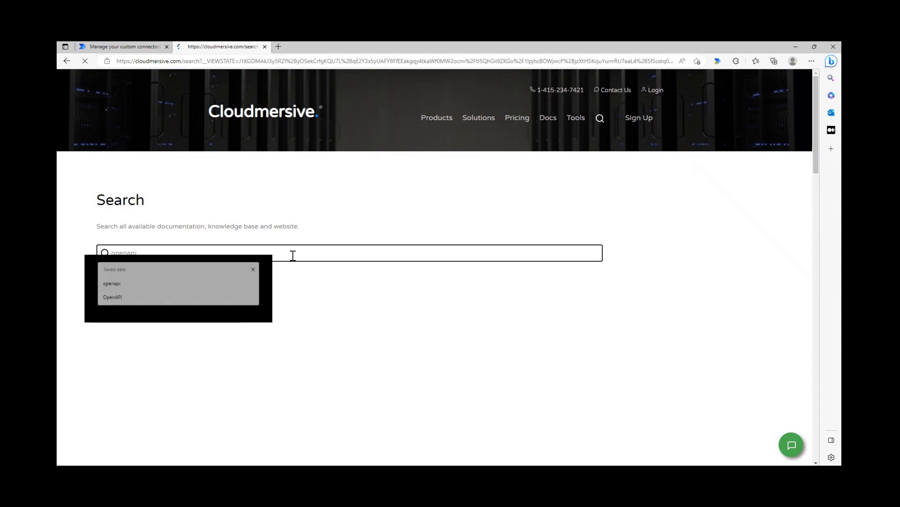
{"action": "key", "text": "Enter"}
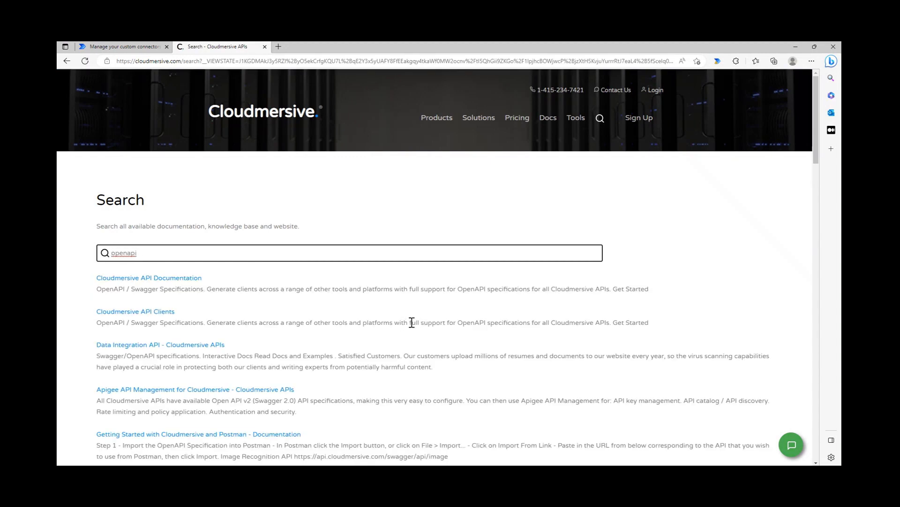
{"action": "scroll", "scroll_direction": "down", "scroll_amount": 3}
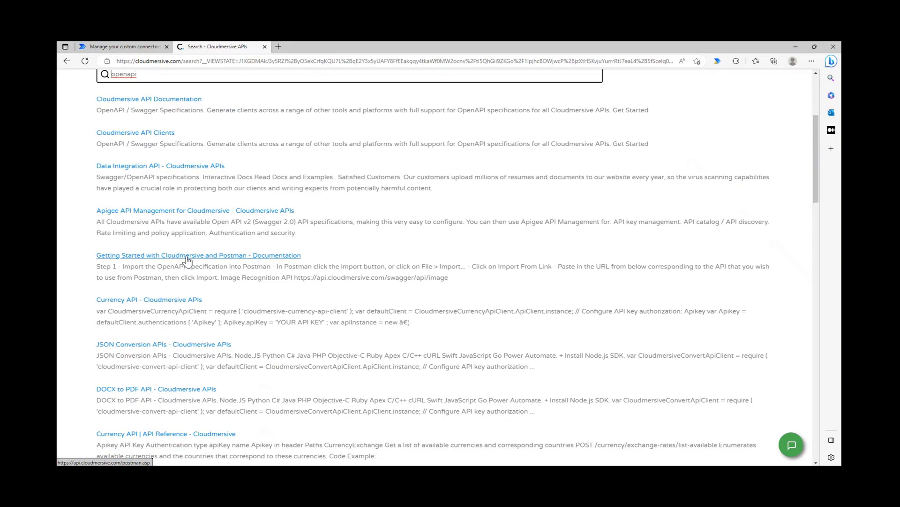
Open 'Getting Started with Cloudmersive and Postman' and select the NLP API's OpenAPI URL.
{"action": "left_click", "coordinate": [198, 255]}
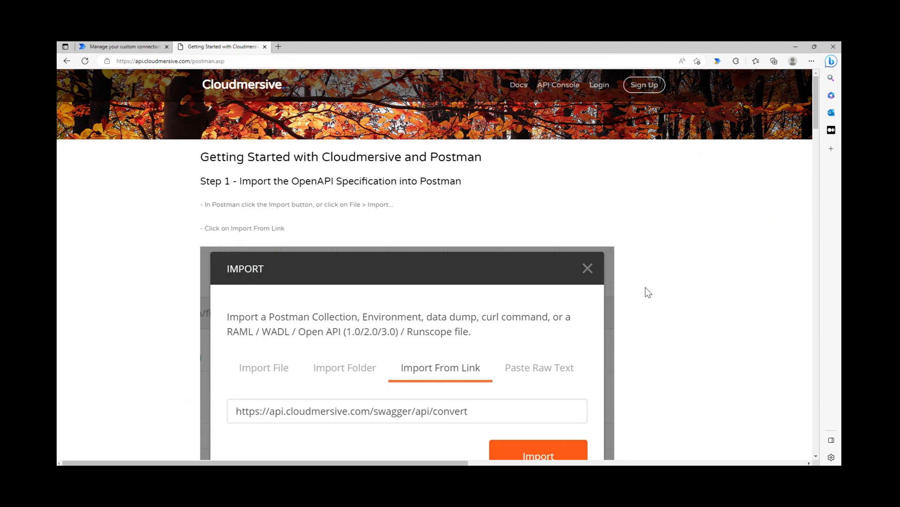
{"action": "scroll", "scroll_direction": "down", "scroll_amount": 3}
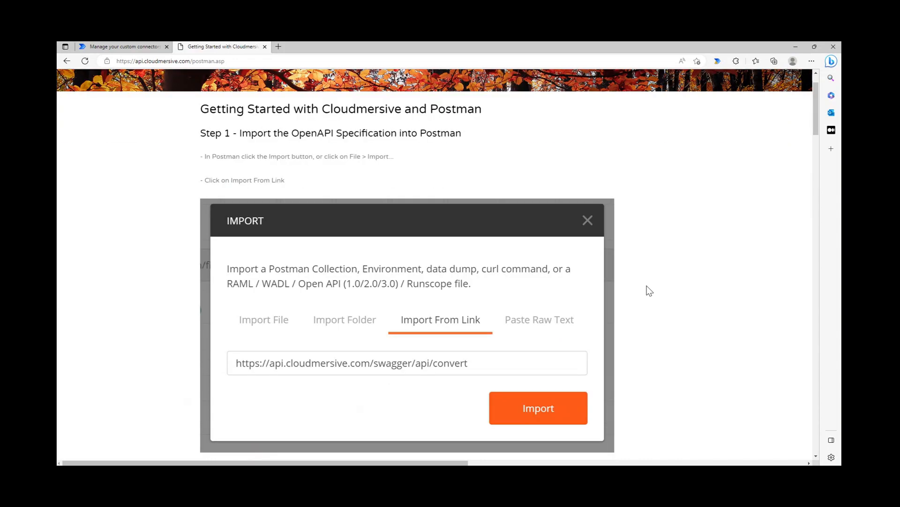
{"action": "scroll", "scroll_direction": "down", "scroll_amount": 3}
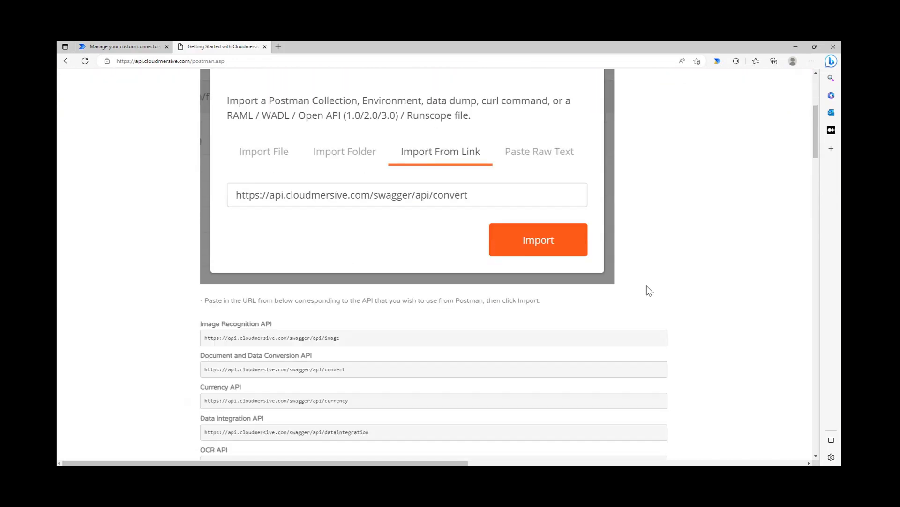
{"action": "scroll", "scroll_direction": "down", "scroll_amount": 3}
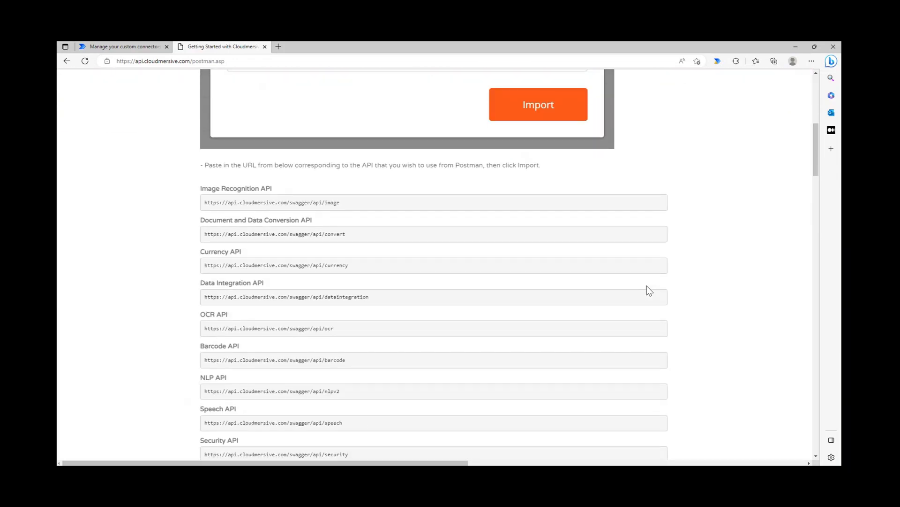
{"action": "scroll", "scroll_direction": "down", "scroll_amount": 3}
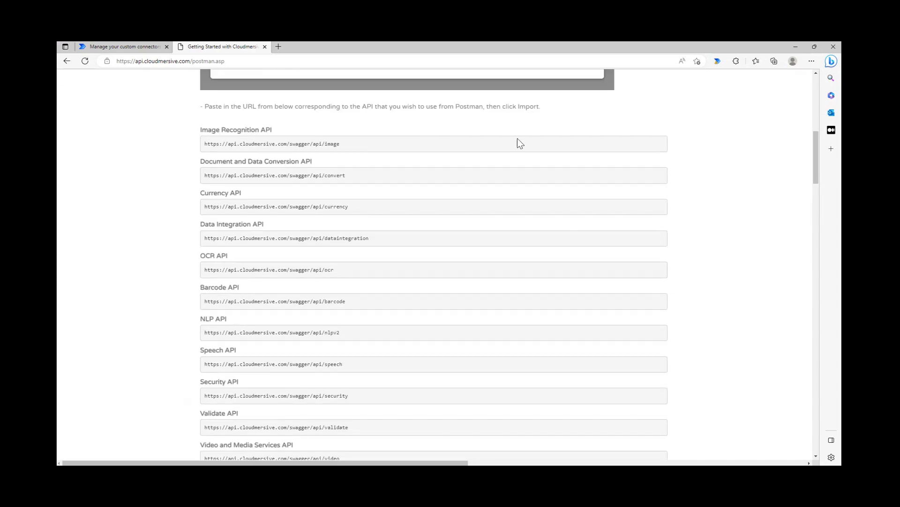
{"action": "mouse_move", "coordinate": [198, 319]}
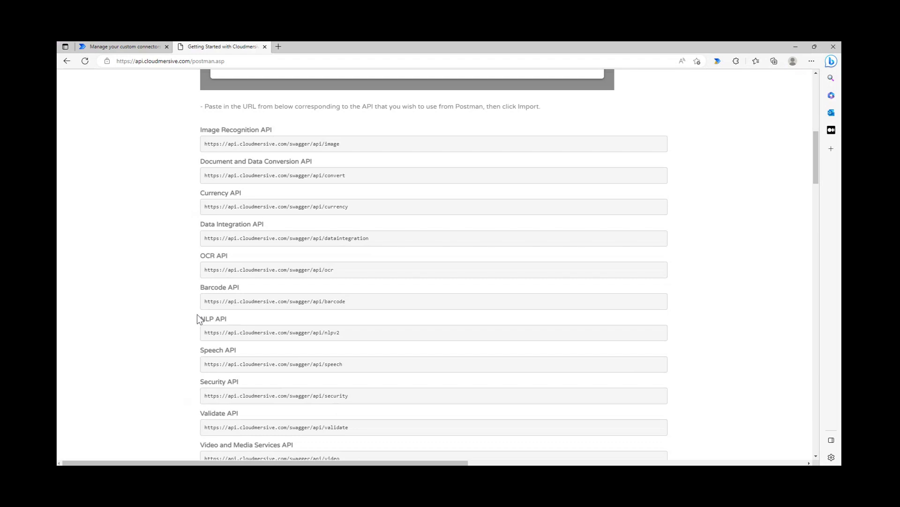
{"action": "left_click_drag", "start_coordinate": [200, 129], "coordinate": [496, 420]}
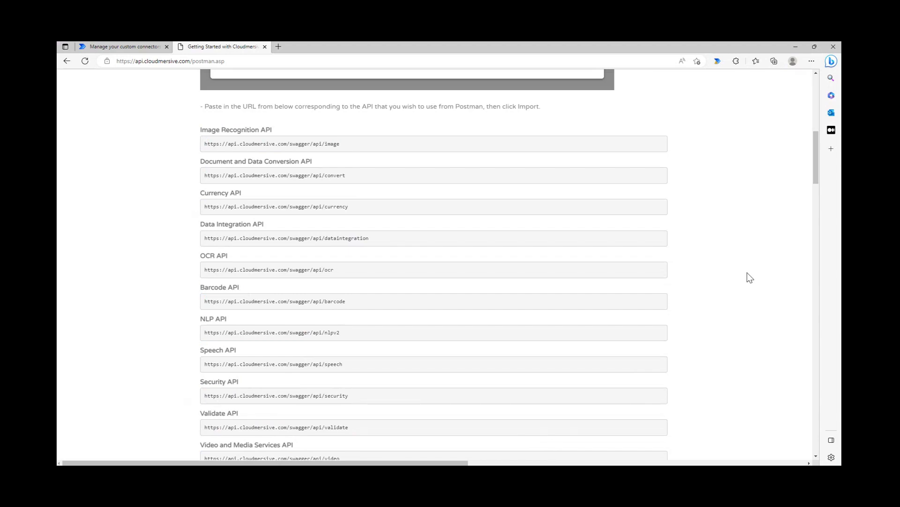
{"action": "mouse_move", "coordinate": [200, 323]}
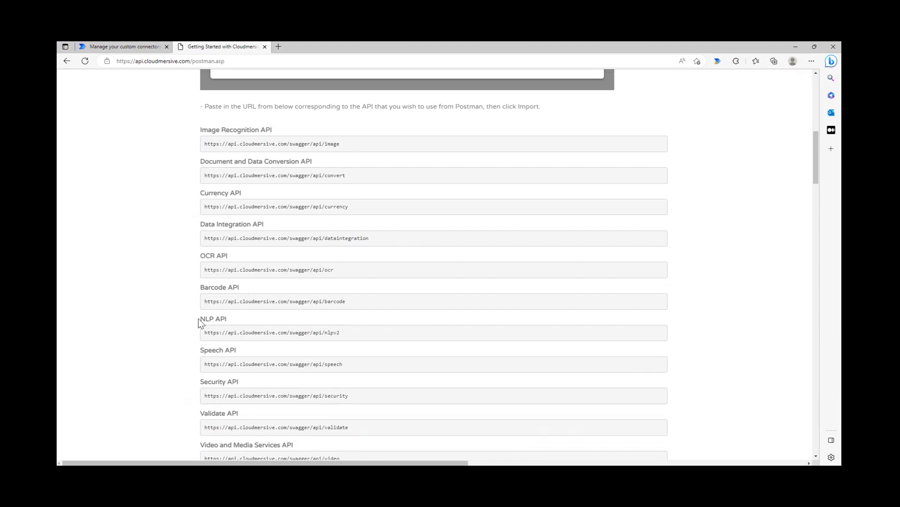
{"action": "double_click", "coordinate": [327, 332]}
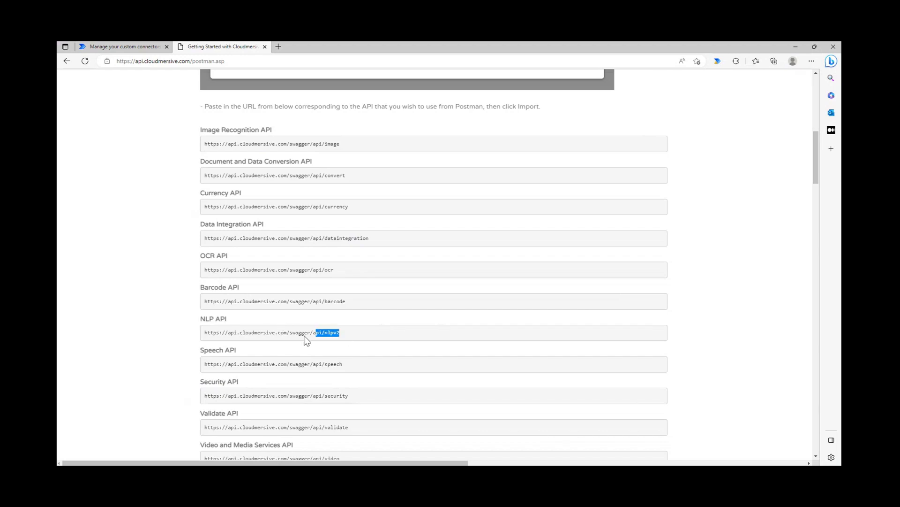
{"action": "triple_click", "coordinate": [270, 332]}
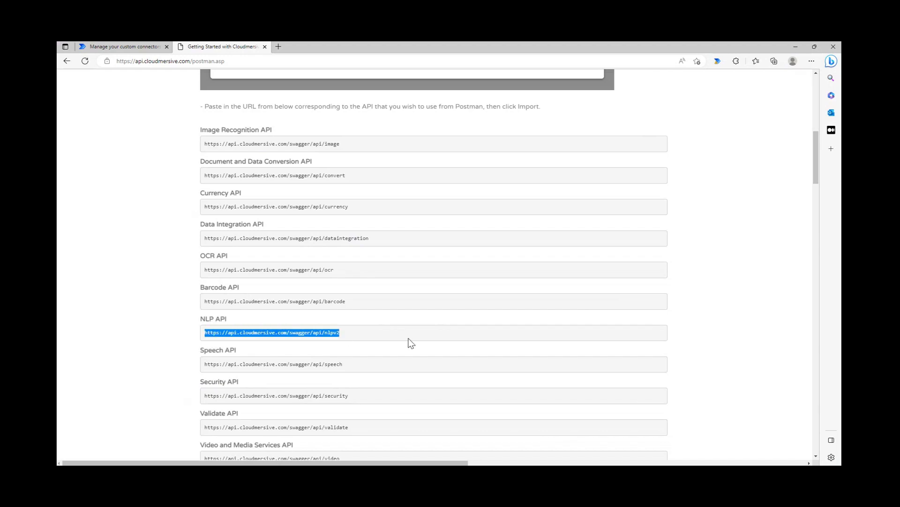
{"action": "mouse_move", "coordinate": [420, 342]}
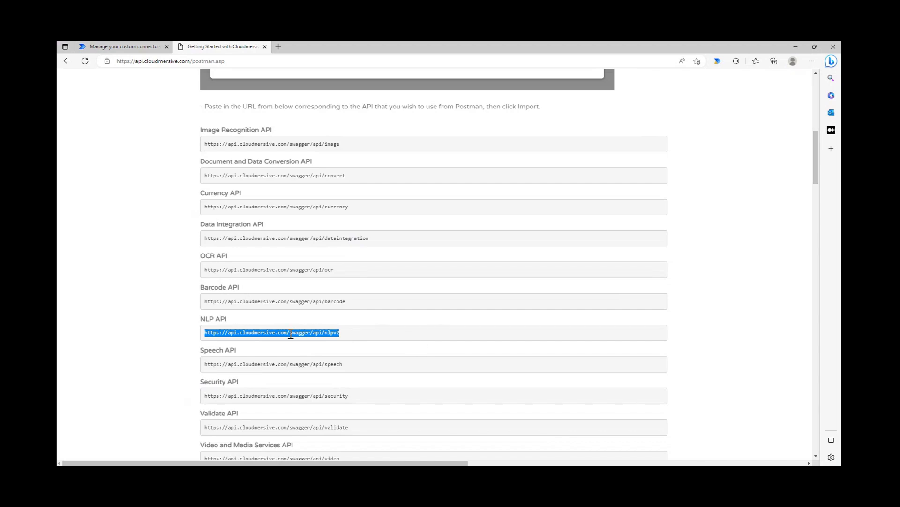
{"action": "mouse_move", "coordinate": [338, 164]}
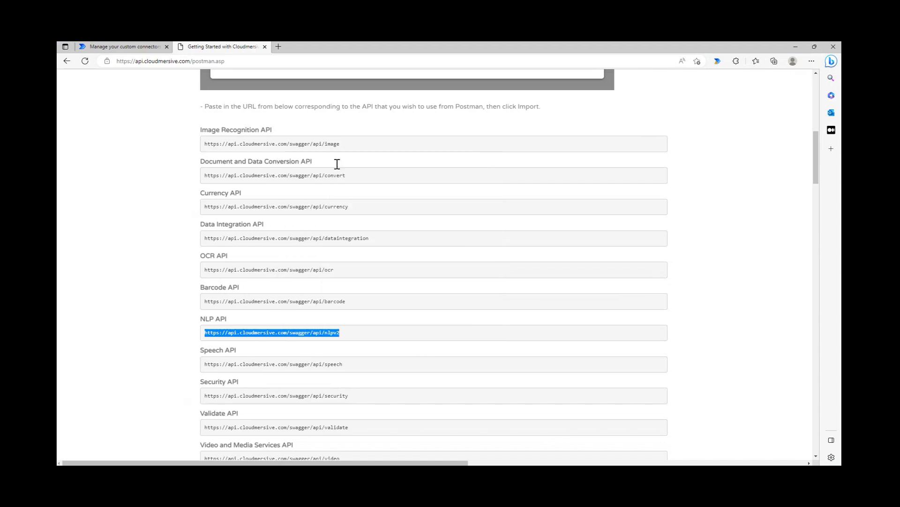
{"action": "mouse_move", "coordinate": [253, 125]}
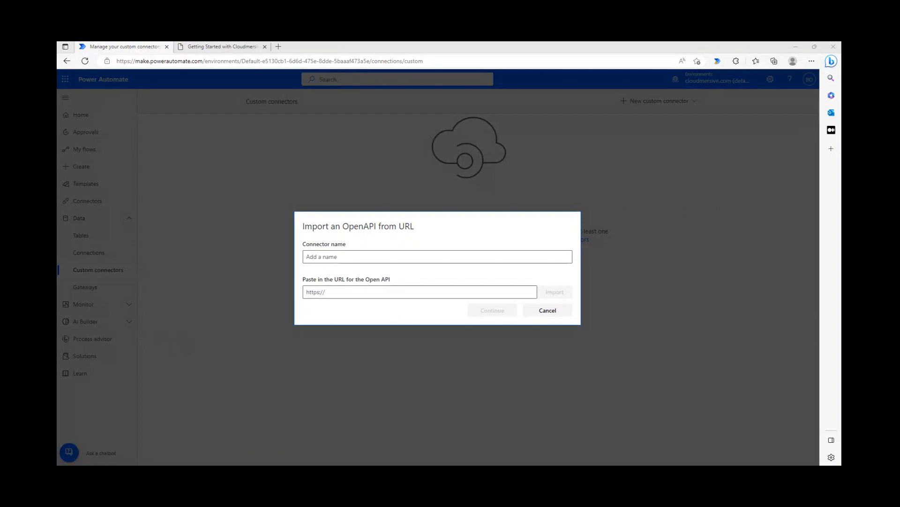
Paste the NLP API URL, name the connector 'Cloudmersive NLP API Expanded', and import.
{"action": "right_click", "coordinate": [419, 292]}
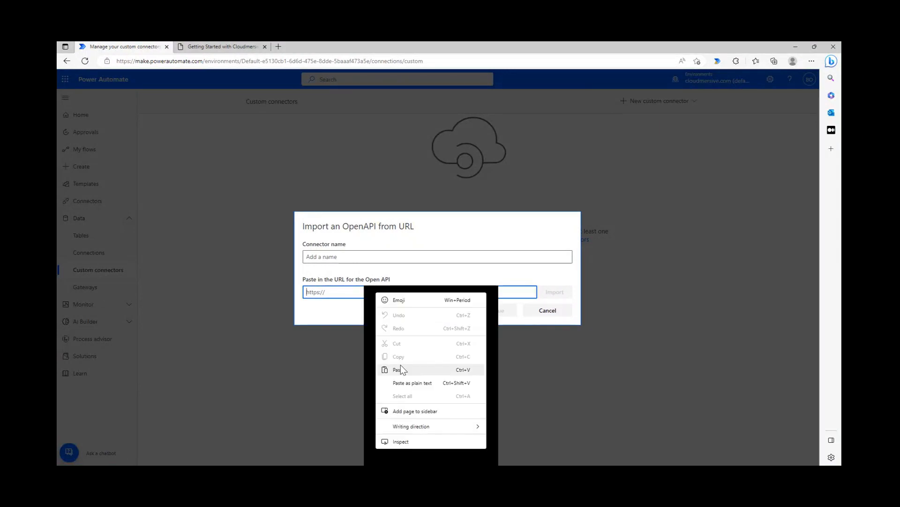
{"action": "left_click", "coordinate": [397, 369]}
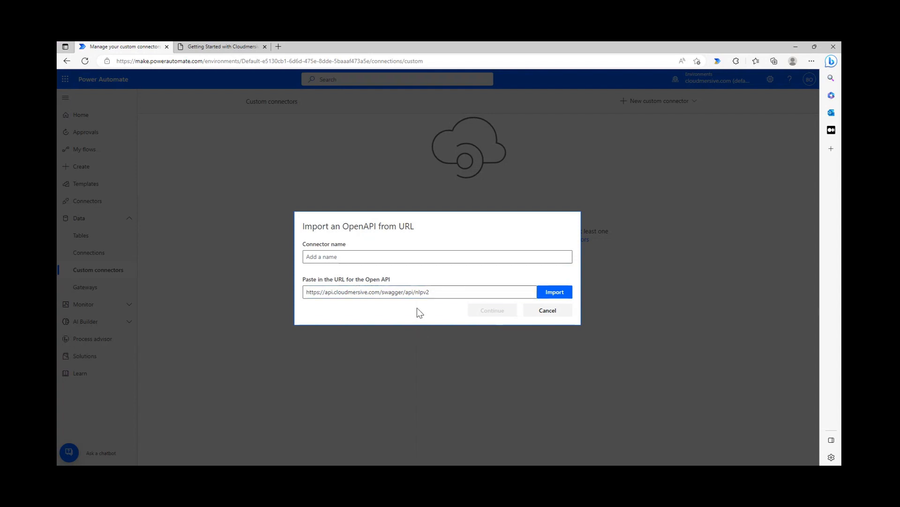
{"action": "left_click", "coordinate": [436, 256]}
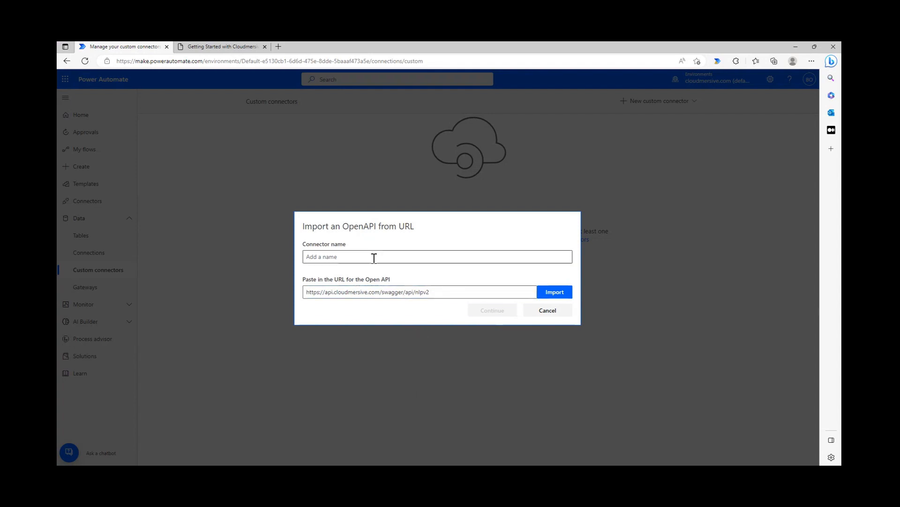
{"action": "type", "text": "Cloudmersive NLP API E"}
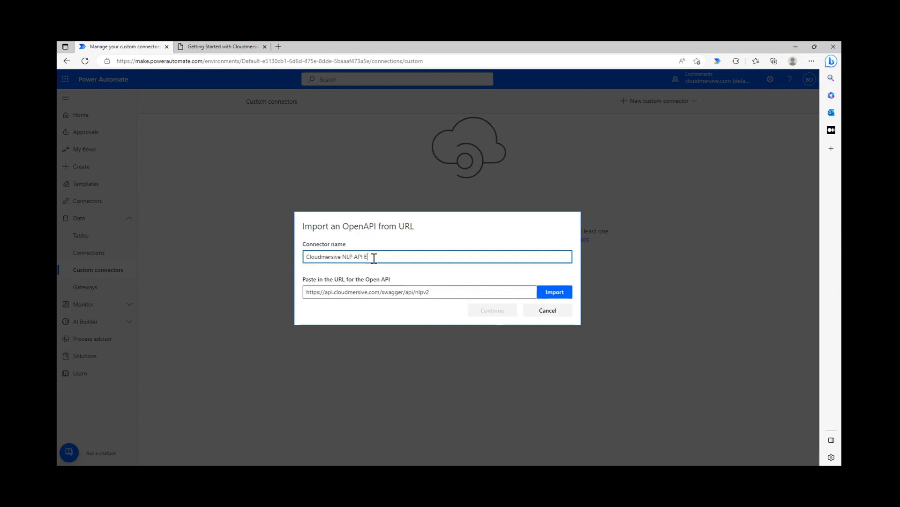
{"action": "type", "text": "xpanded"}
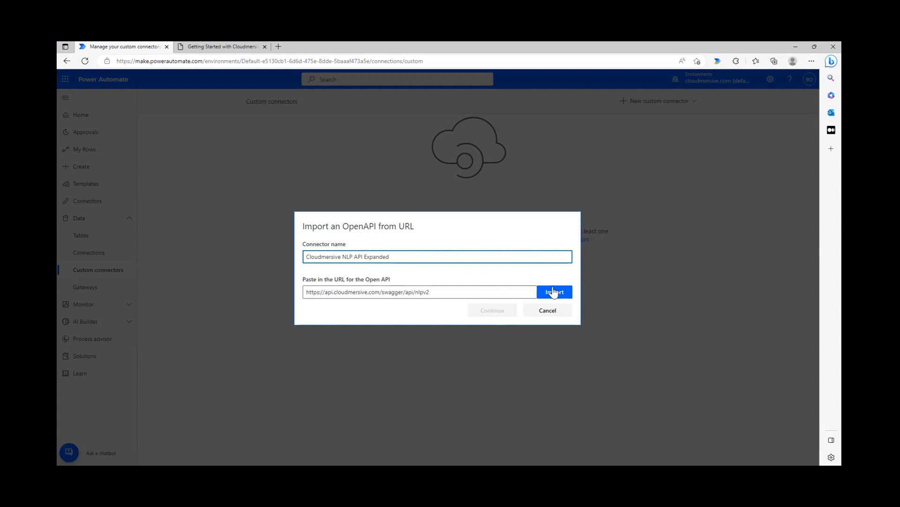
{"action": "left_click", "coordinate": [554, 291]}
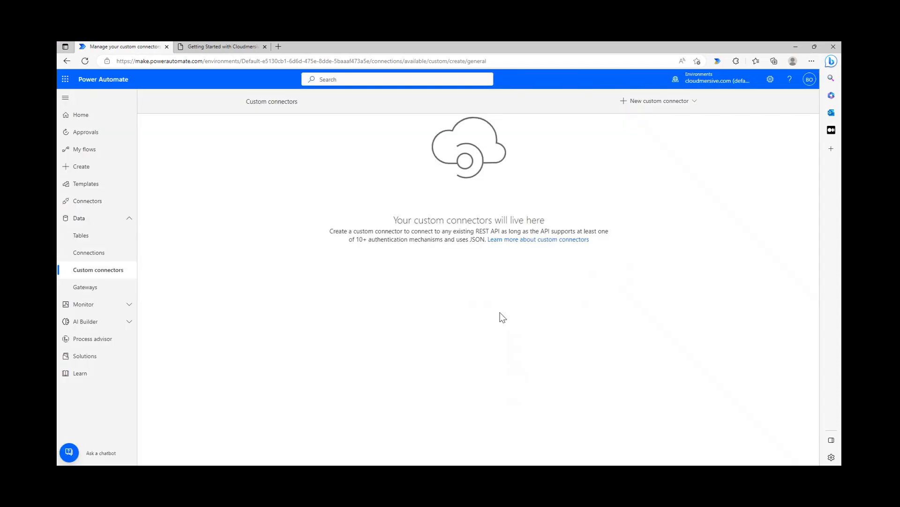
Review the connector's General details, cancel the icon upload, and proceed to Security.
{"action": "left_click", "coordinate": [659, 101]}
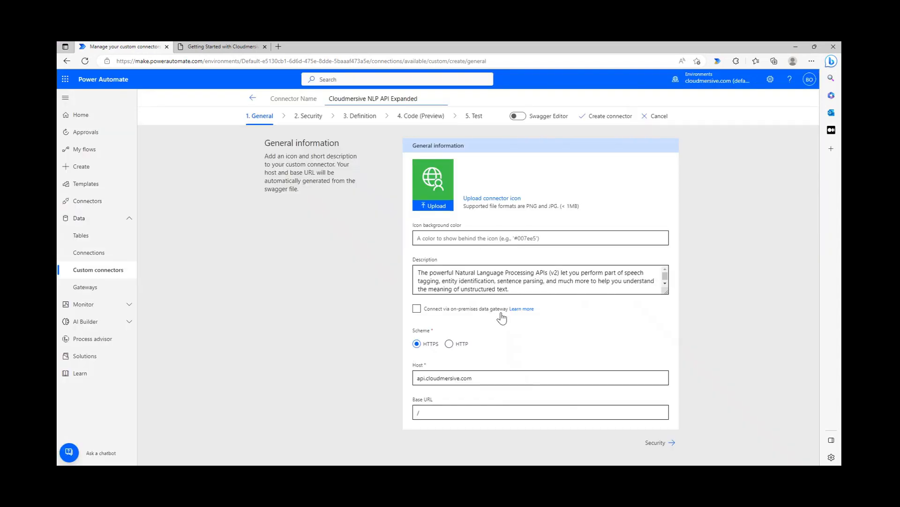
{"action": "mouse_move", "coordinate": [325, 214]}
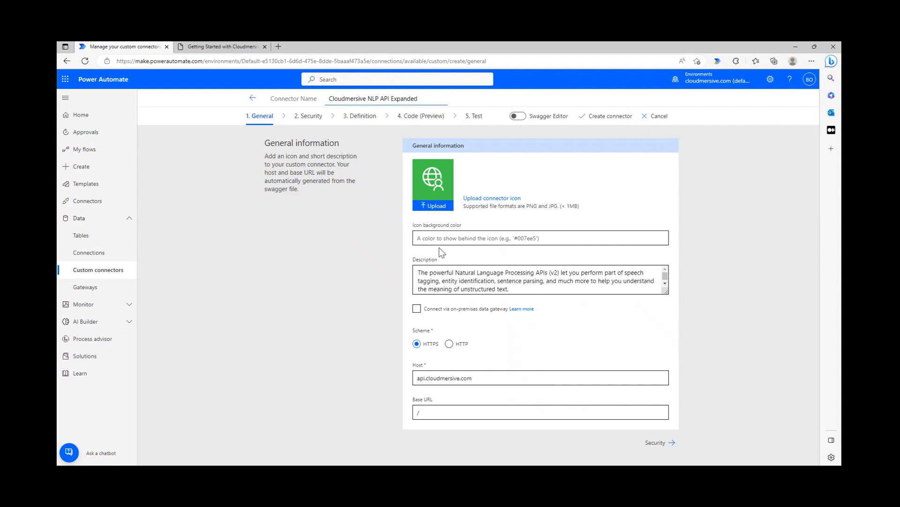
{"action": "triple_click", "coordinate": [540, 280]}
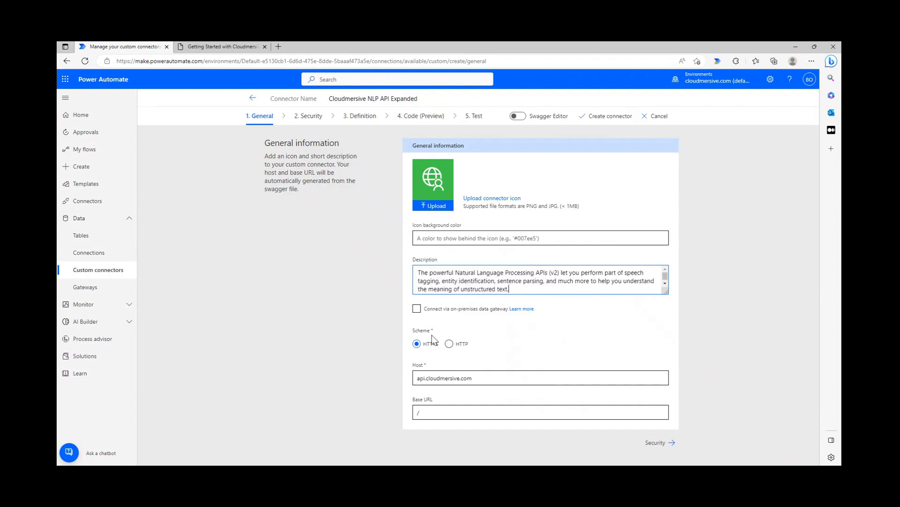
{"action": "mouse_move", "coordinate": [422, 362]}
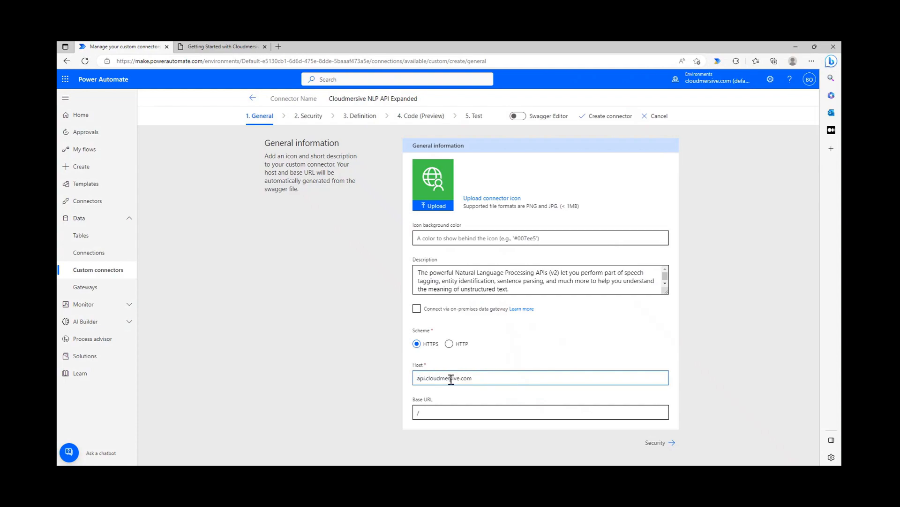
{"action": "mouse_move", "coordinate": [631, 366]}
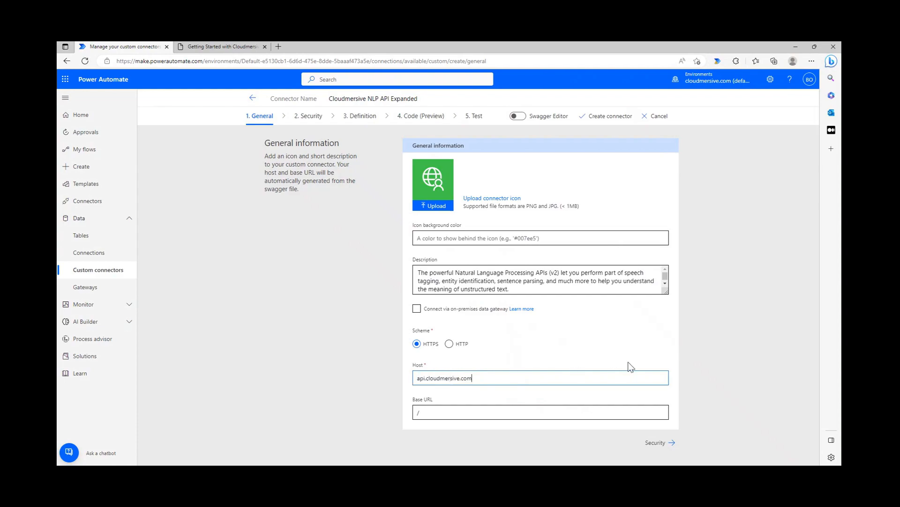
{"action": "mouse_move", "coordinate": [642, 361]}
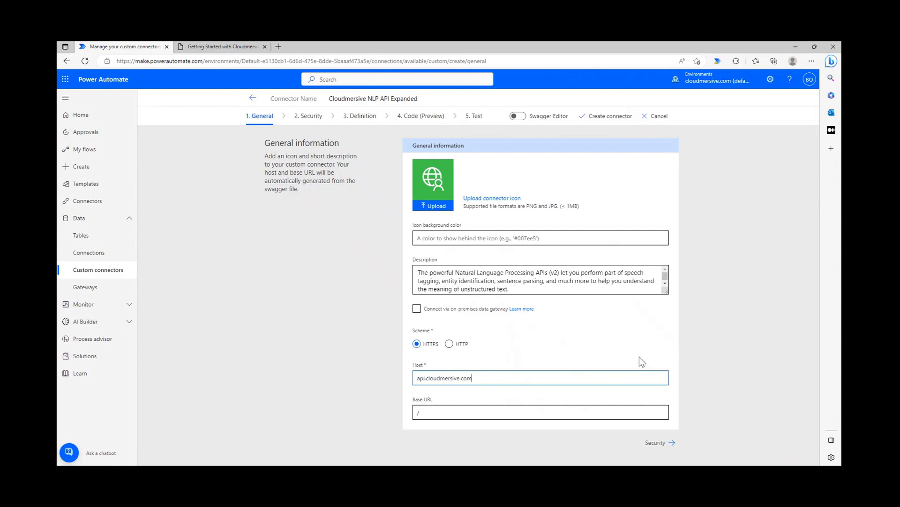
{"action": "mouse_move", "coordinate": [652, 352]}
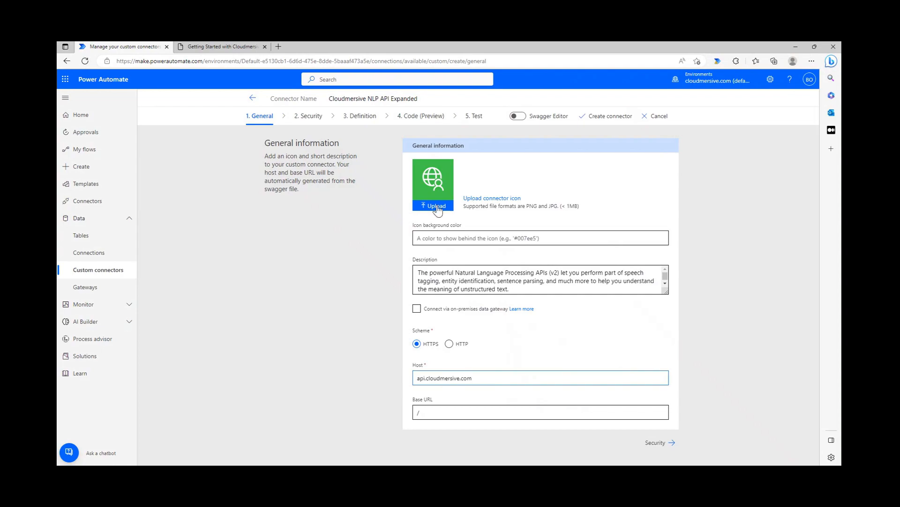
{"action": "left_click", "coordinate": [433, 205]}
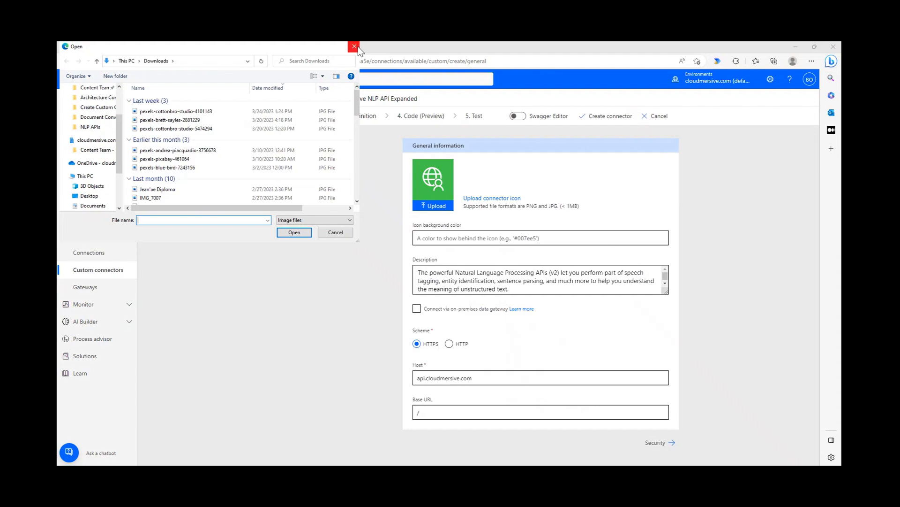
{"action": "left_click", "coordinate": [354, 46]}
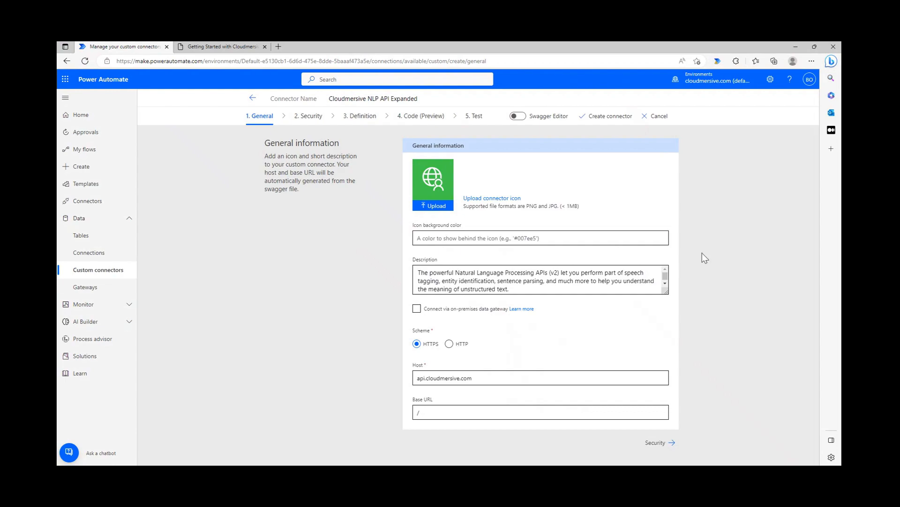
{"action": "mouse_move", "coordinate": [705, 453]}
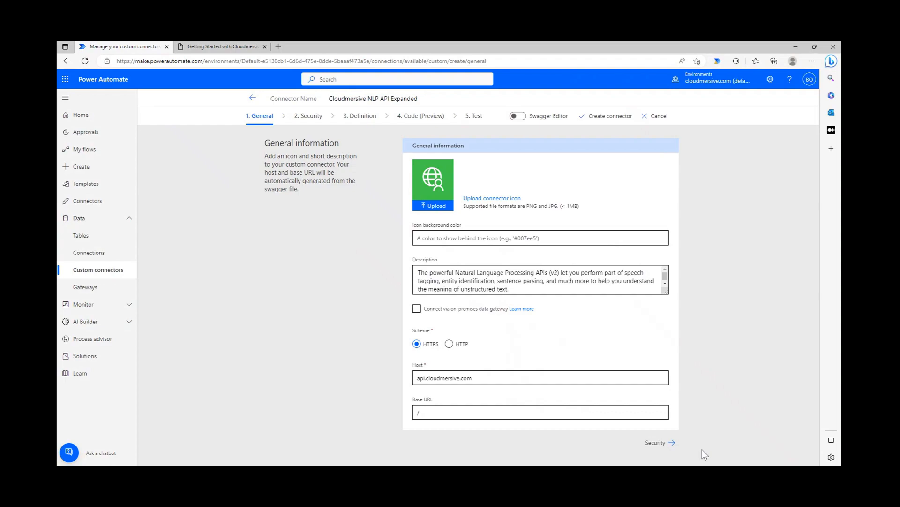
{"action": "left_click", "coordinate": [655, 442]}
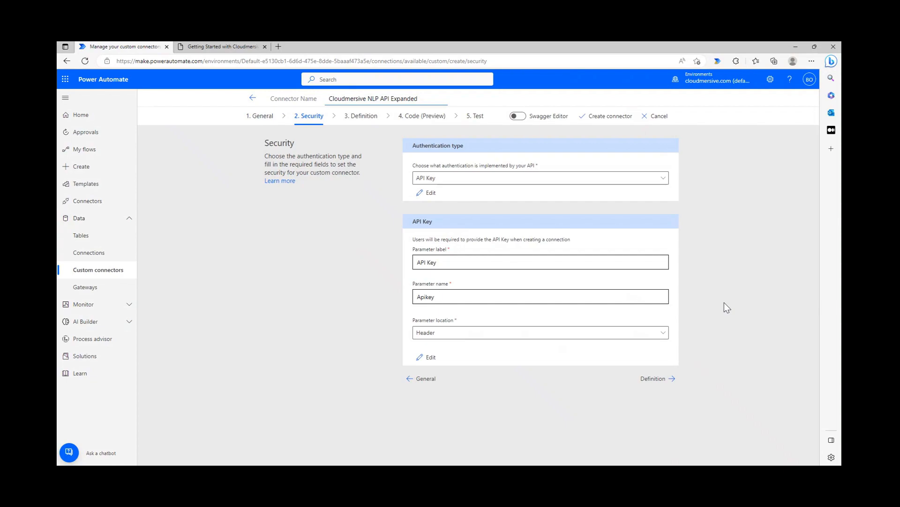
Check the API Key header authentication ('Apikey') and continue to Definition.
{"action": "left_click", "coordinate": [373, 98]}
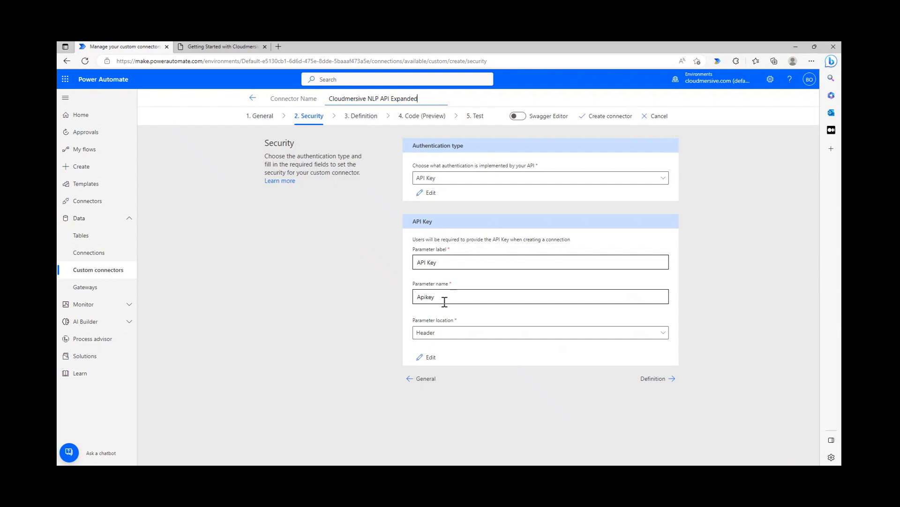
{"action": "mouse_move", "coordinate": [713, 297]}
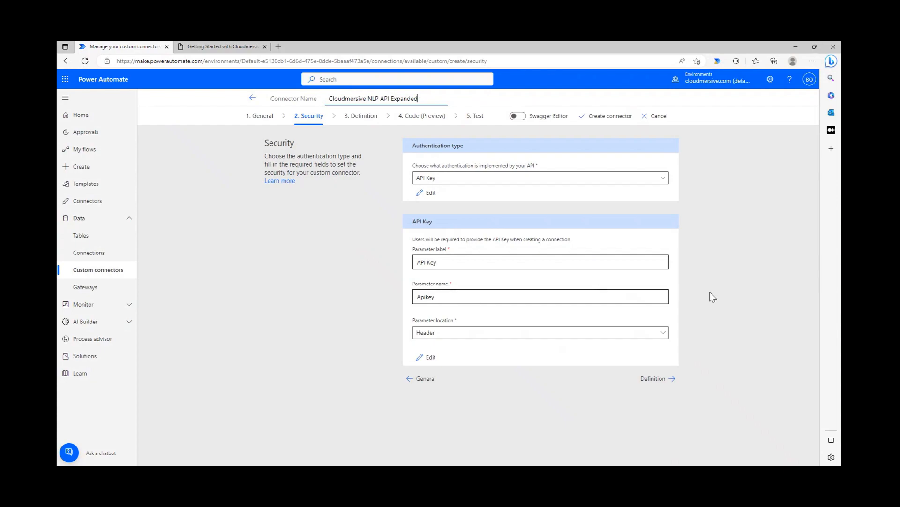
{"action": "mouse_move", "coordinate": [653, 378]}
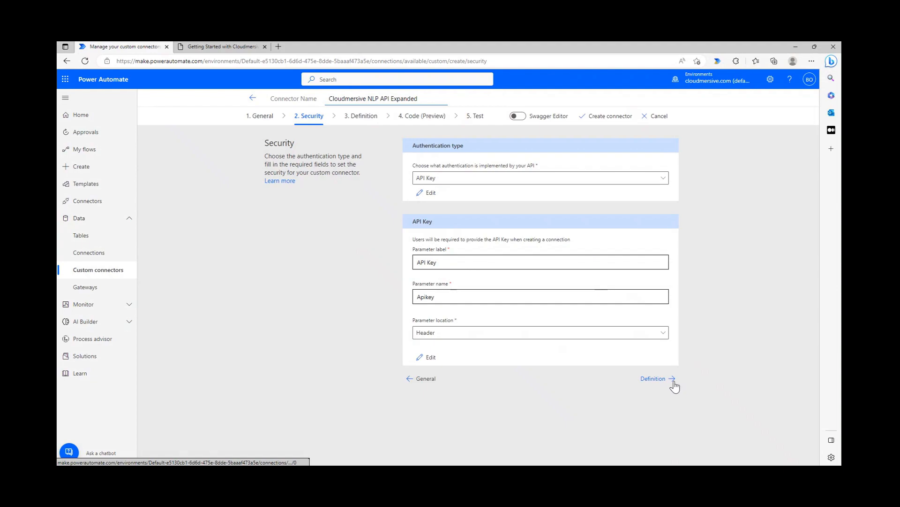
{"action": "left_click", "coordinate": [652, 379]}
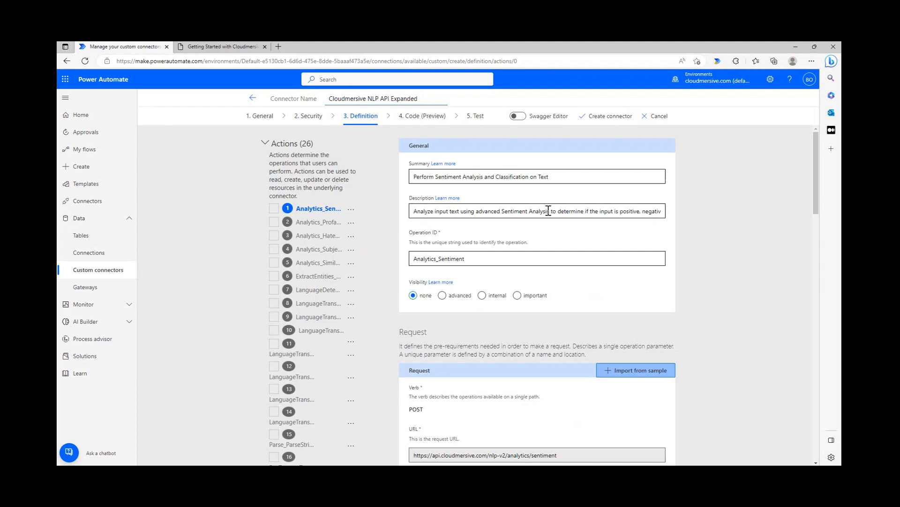
{"action": "mouse_move", "coordinate": [271, 163]}
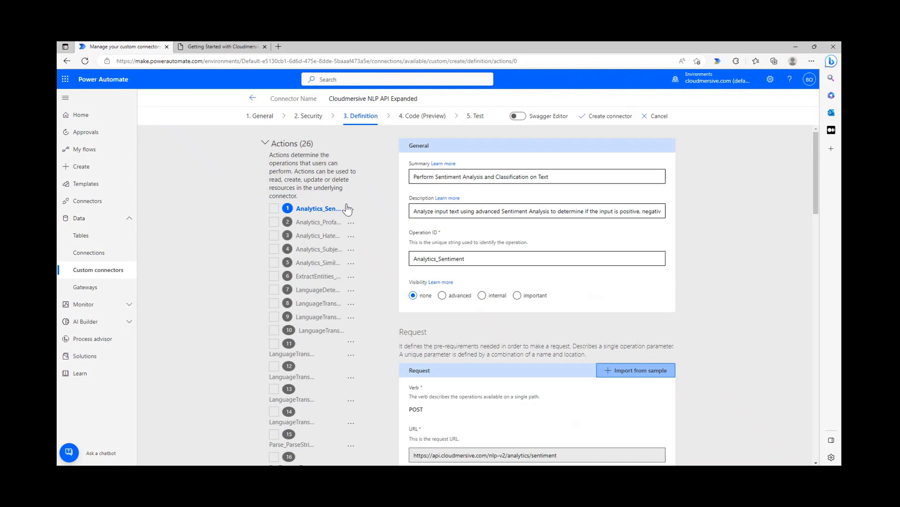
{"action": "mouse_move", "coordinate": [538, 250]}
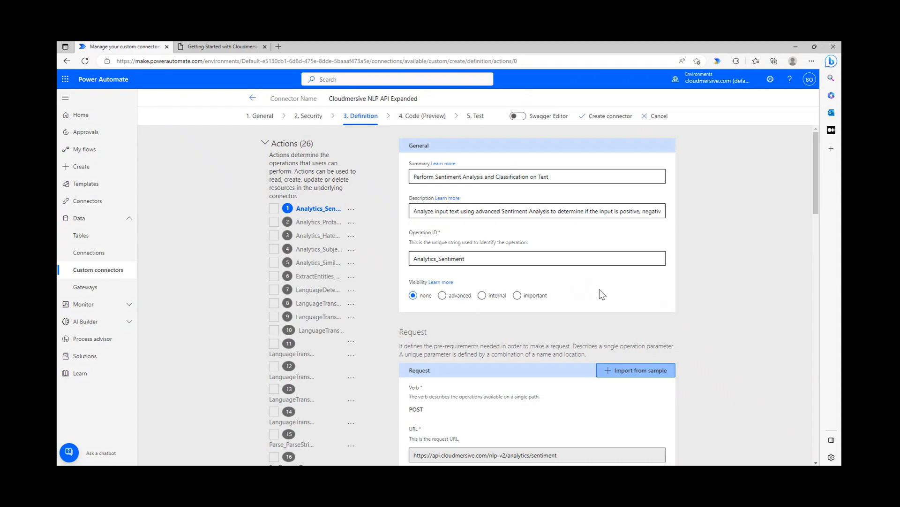
Scroll the 26 imported actions down to 'Validation succeeded' and continue to Code (Preview).
{"action": "scroll", "scroll_direction": "down", "scroll_amount": 3}
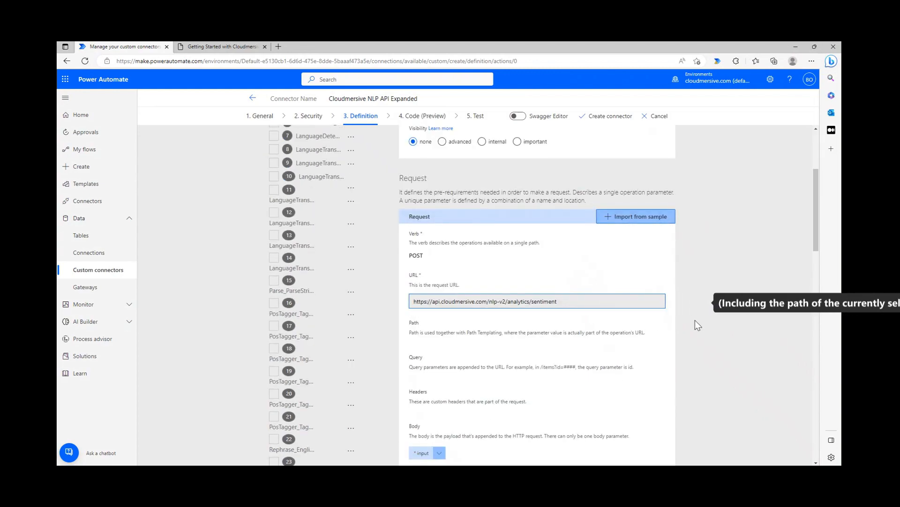
{"action": "scroll", "scroll_direction": "down", "scroll_amount": 3}
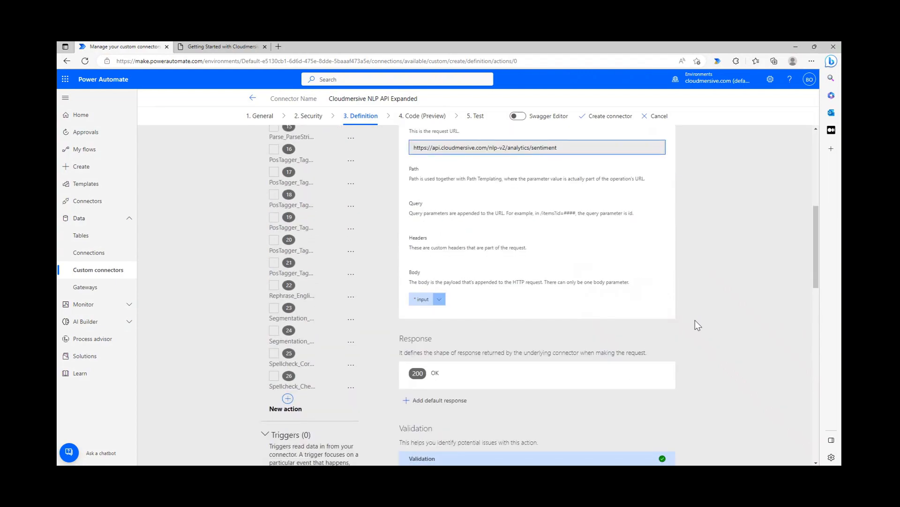
{"action": "scroll", "scroll_direction": "down", "scroll_amount": 3}
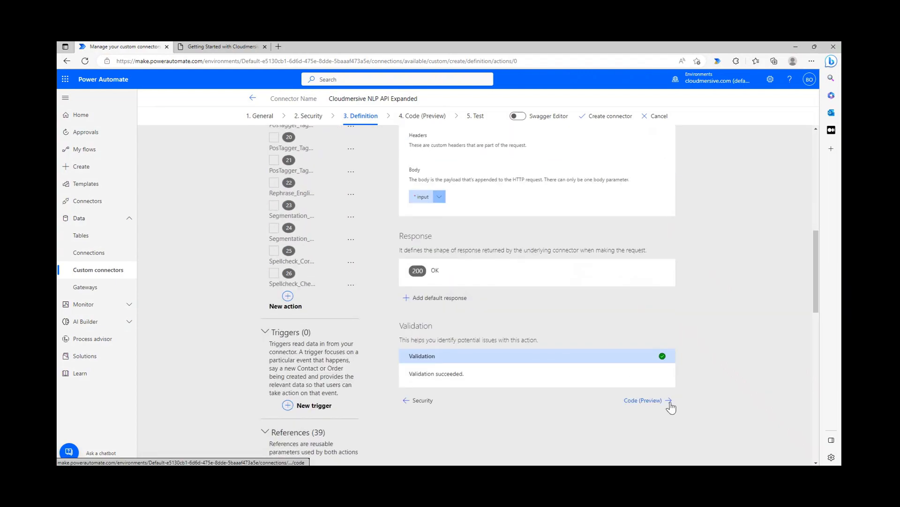
{"action": "left_click", "coordinate": [642, 400]}
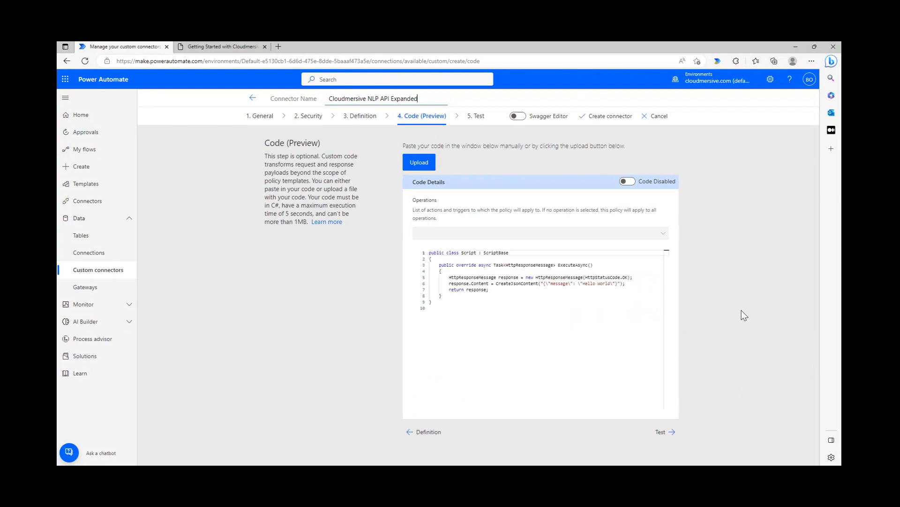
{"action": "mouse_move", "coordinate": [742, 287]}
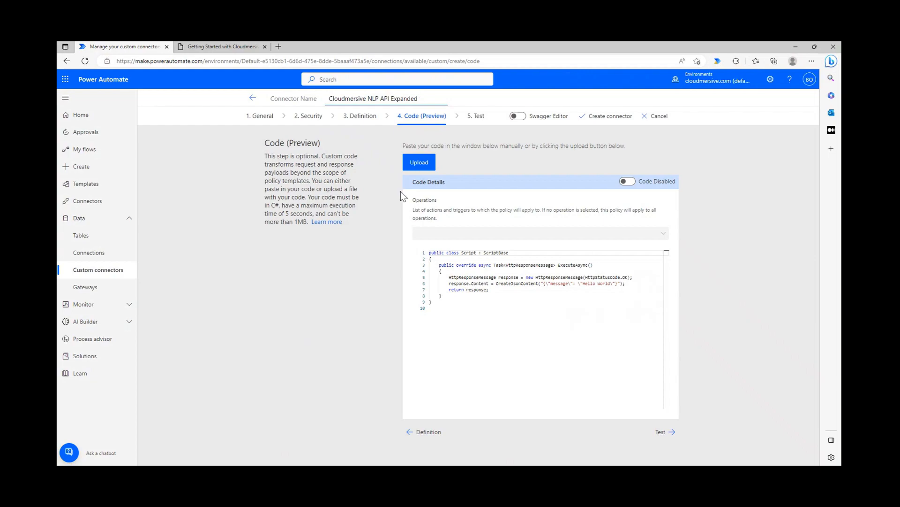
Leave custom code disabled and create the Cloudmersive NLP API Expanded connector.
{"action": "left_click_drag", "start_coordinate": [264, 155], "coordinate": [307, 164]}
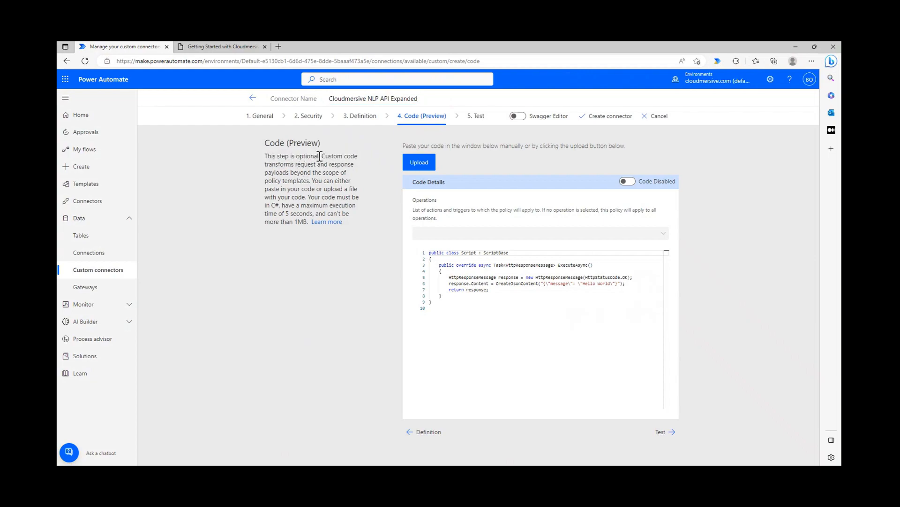
{"action": "left_click_drag", "start_coordinate": [322, 156], "coordinate": [319, 173]}
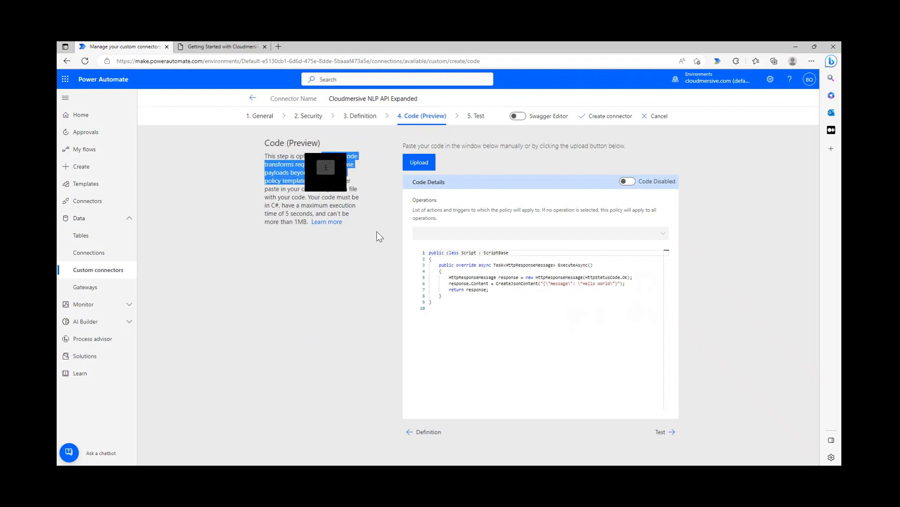
{"action": "mouse_move", "coordinate": [333, 206]}
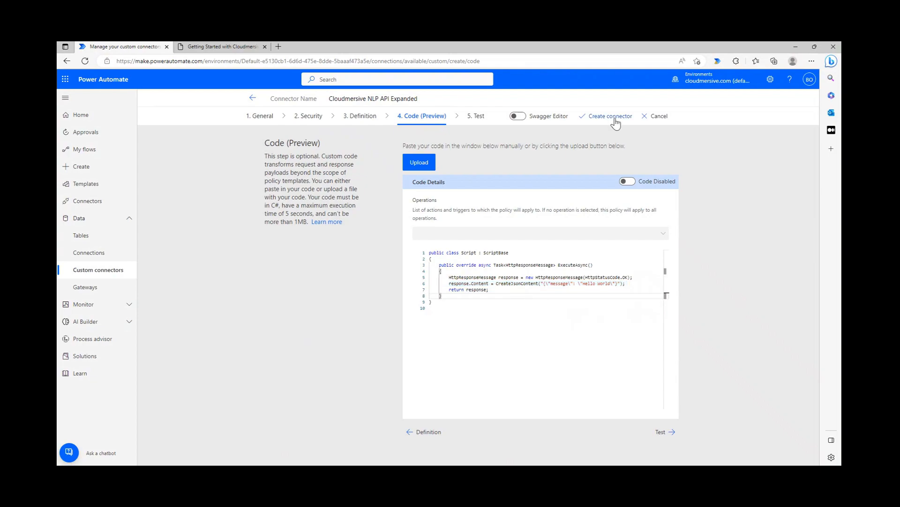
{"action": "left_click", "coordinate": [610, 115]}
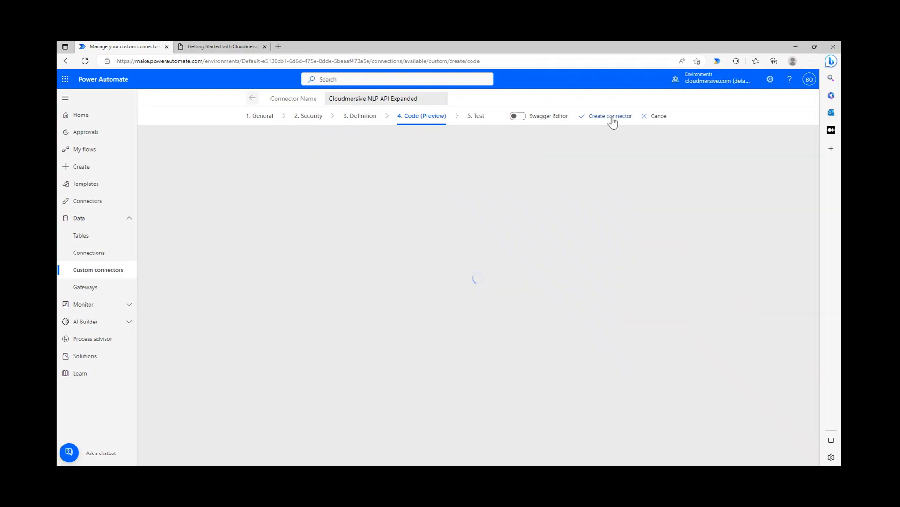
Open the created connector's '5. Test' step, where no connection is selected.
{"action": "left_click", "coordinate": [609, 116]}
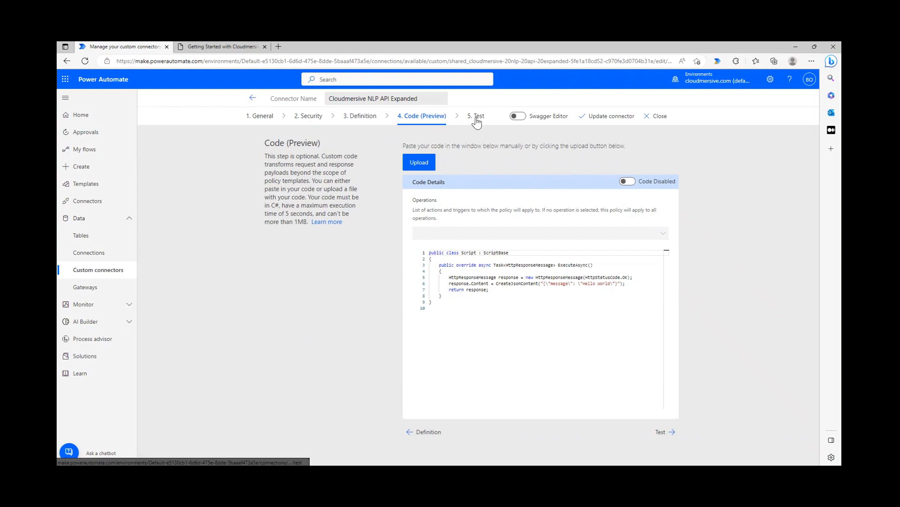
{"action": "left_click", "coordinate": [475, 116]}
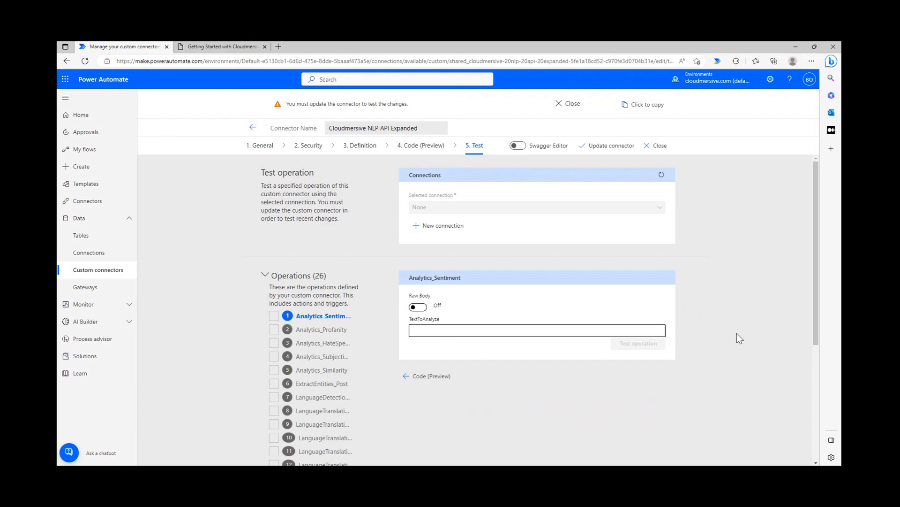
{"action": "mouse_move", "coordinate": [443, 225]}
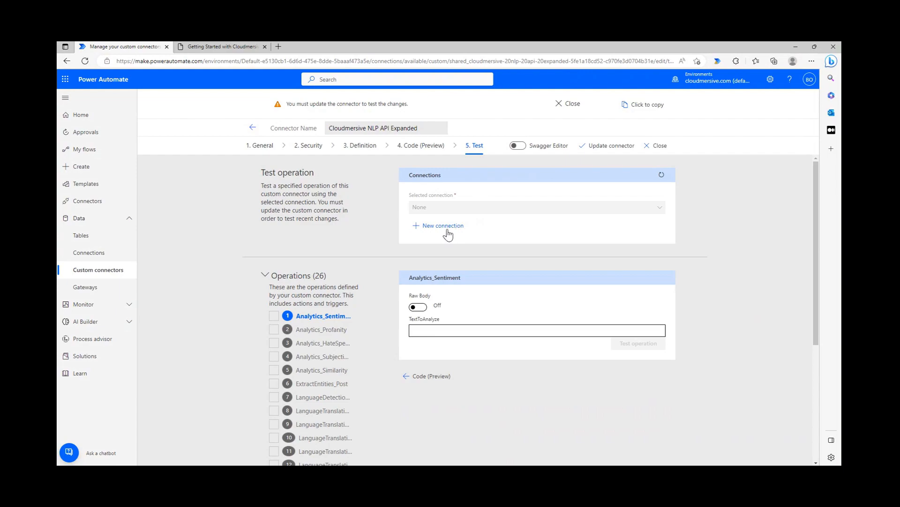
Add a new Cloudmersive NLP API Expanded connection using the entered API key.
{"action": "left_click", "coordinate": [442, 226]}
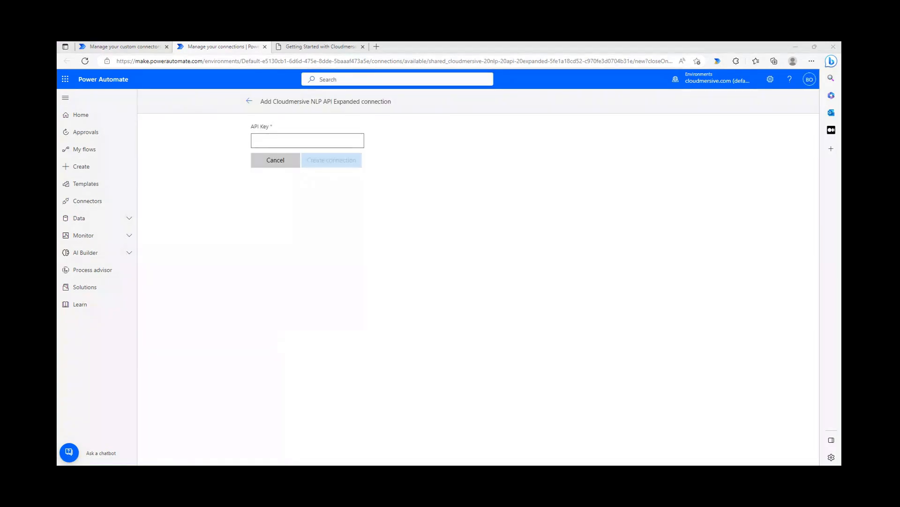
{"action": "mouse_move", "coordinate": [389, 172]}
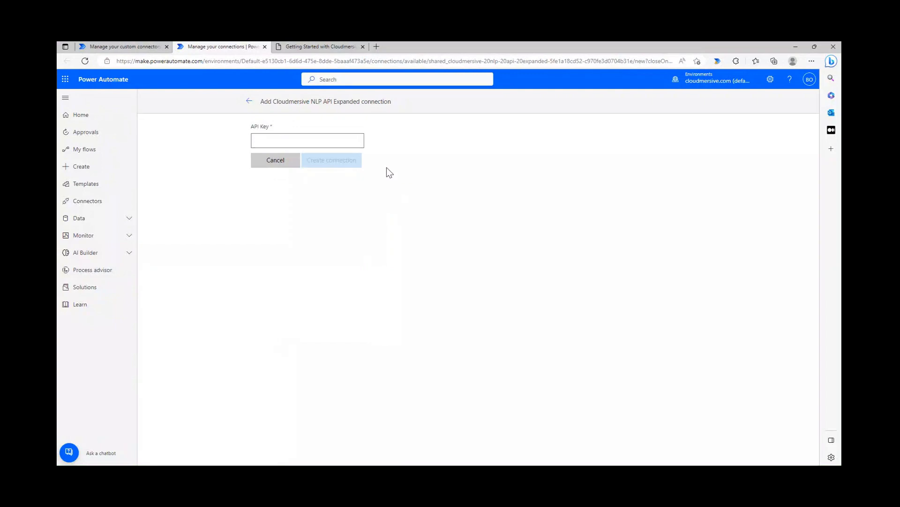
{"action": "mouse_move", "coordinate": [392, 140]}
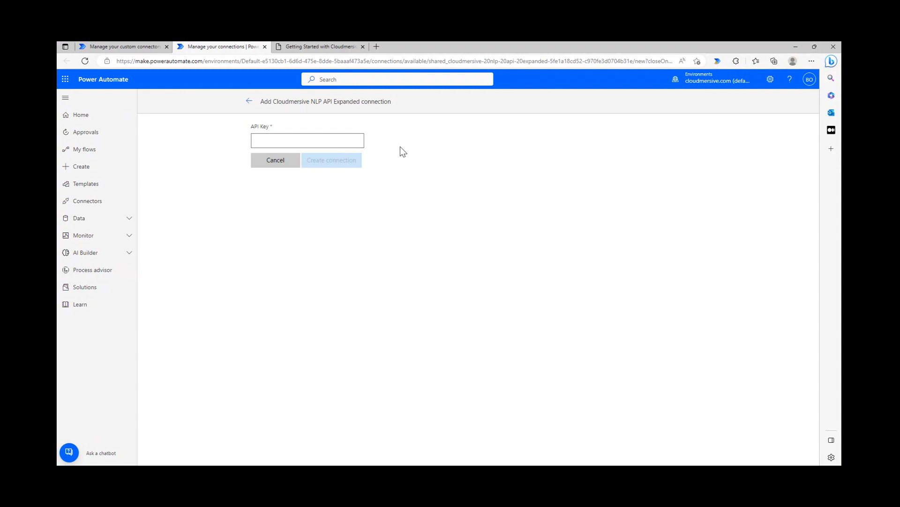
{"action": "left_click", "coordinate": [308, 140]}
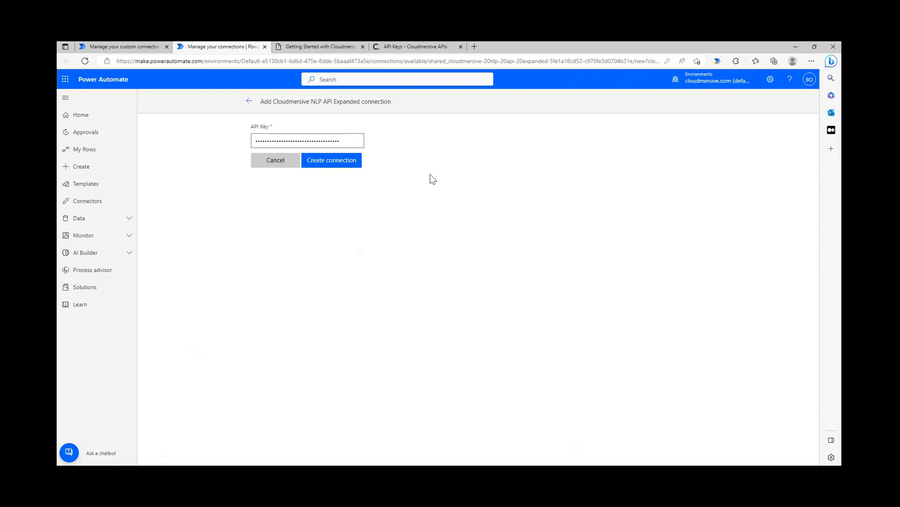
{"action": "left_click", "coordinate": [331, 159]}
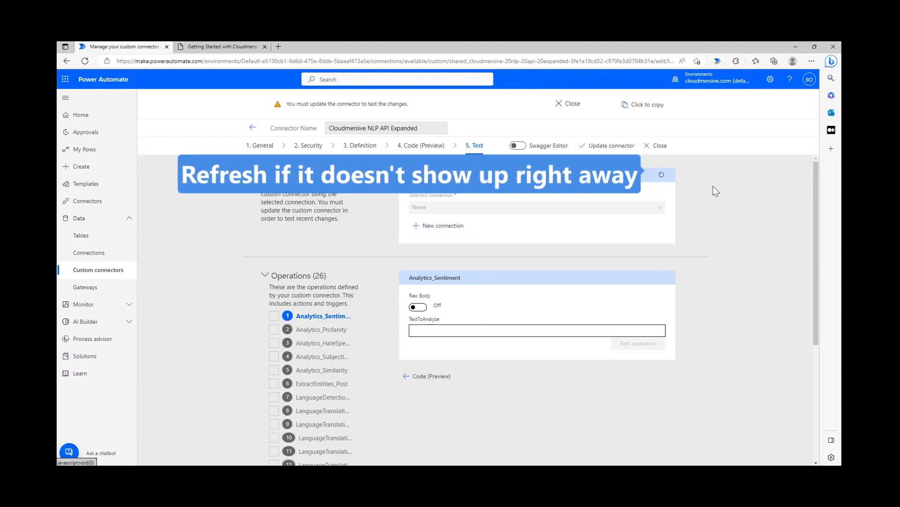
Select the refreshed Cloudmersive connection and enter 'I like cats a lot' as TextToAnalyze.
{"action": "left_click", "coordinate": [537, 207]}
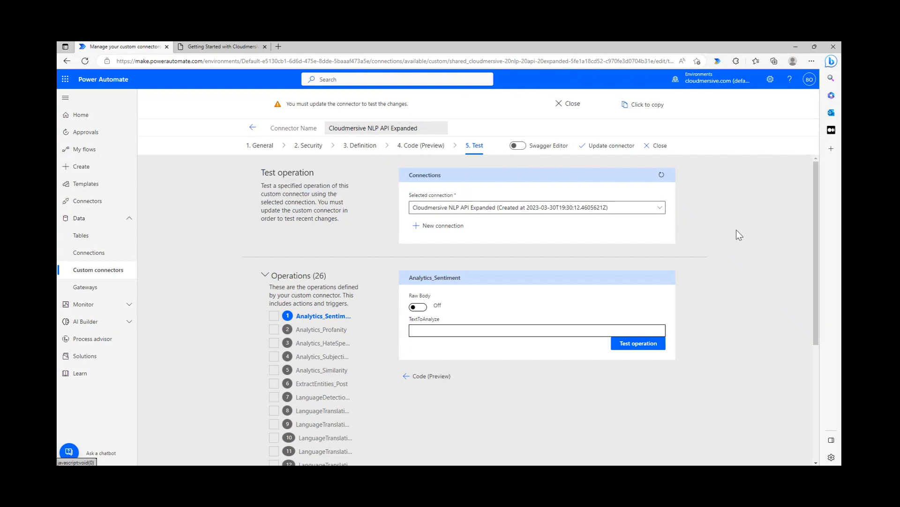
{"action": "scroll", "scroll_direction": "down", "scroll_amount": 3}
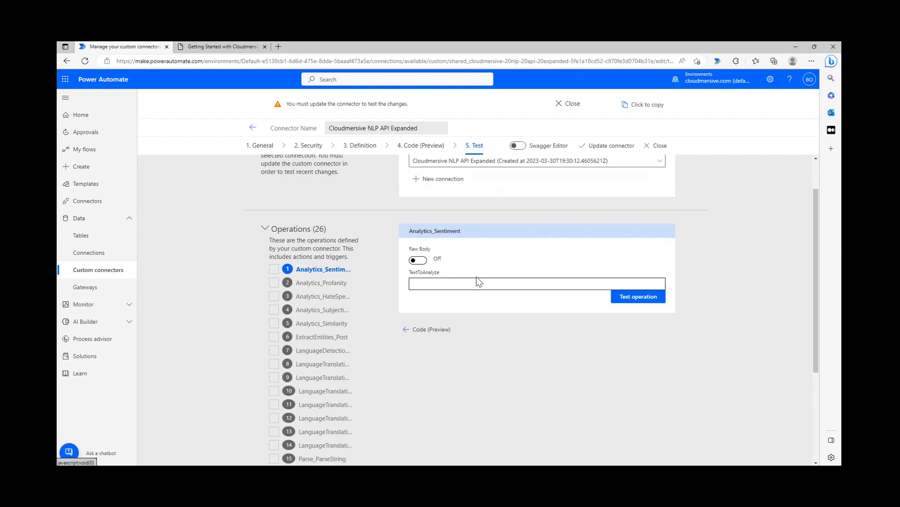
{"action": "mouse_move", "coordinate": [332, 280]}
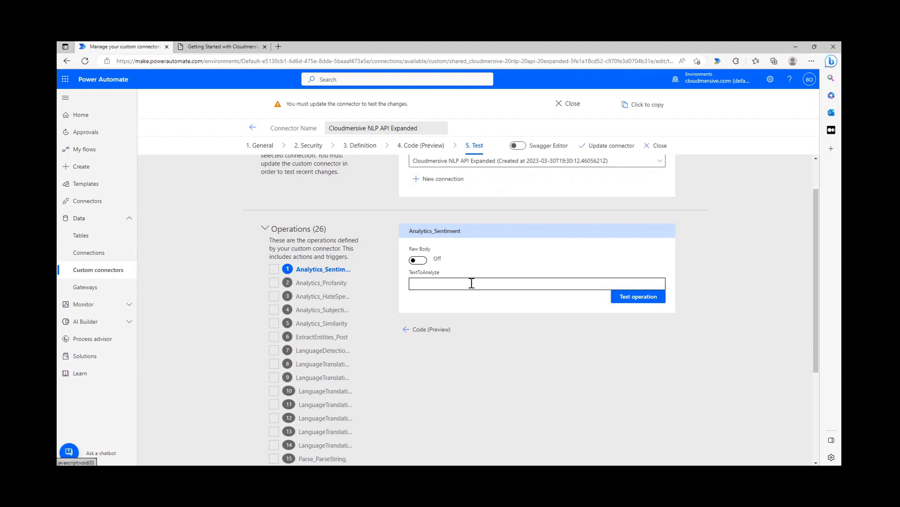
{"action": "left_click", "coordinate": [534, 283]}
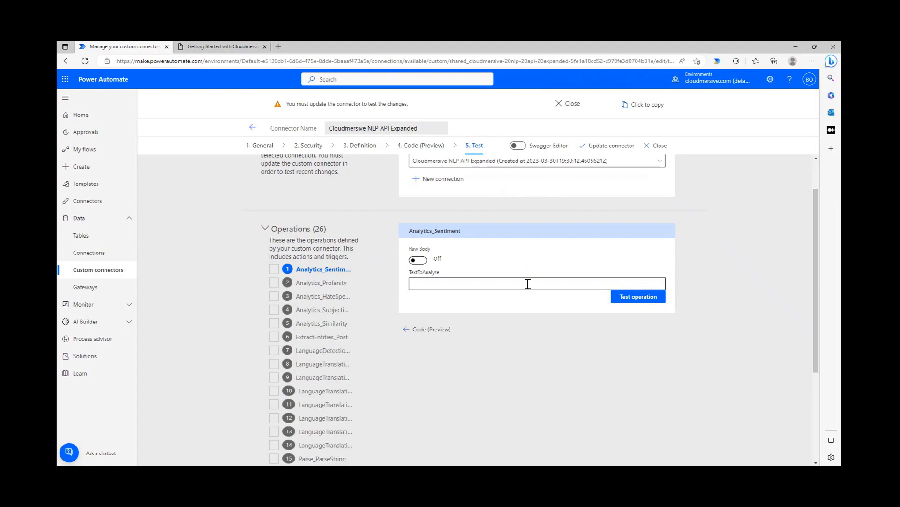
{"action": "left_click", "coordinate": [537, 284]}
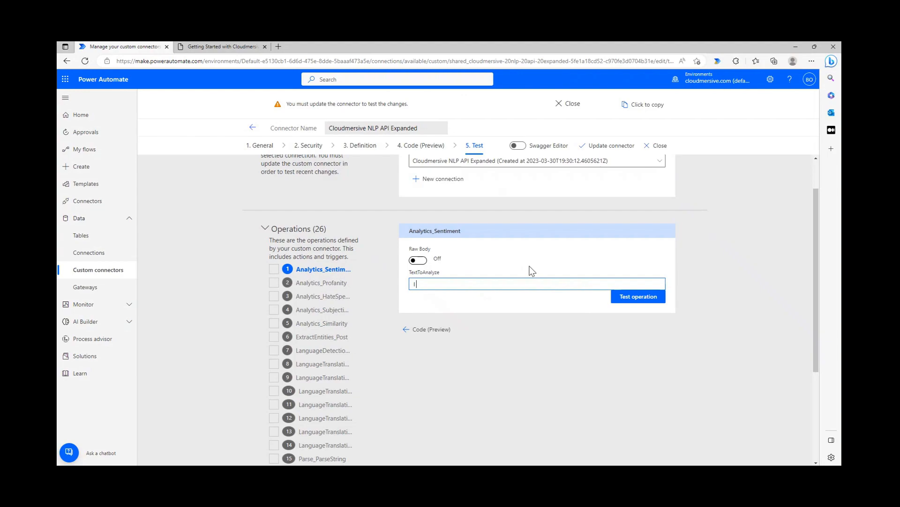
{"action": "type", "text": "I like cats a lot."}
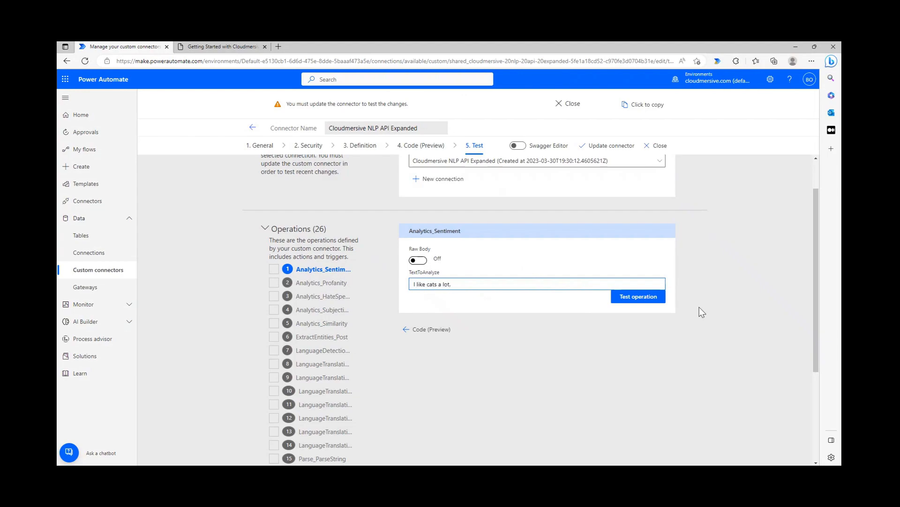
{"action": "mouse_move", "coordinate": [653, 304]}
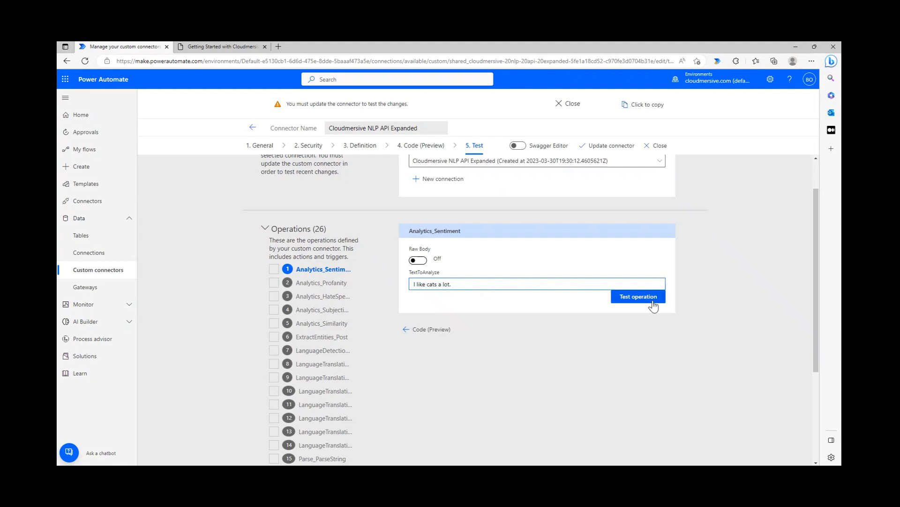
Run the test operation and review the status 200 response with a Positive sentiment.
{"action": "left_click", "coordinate": [637, 296]}
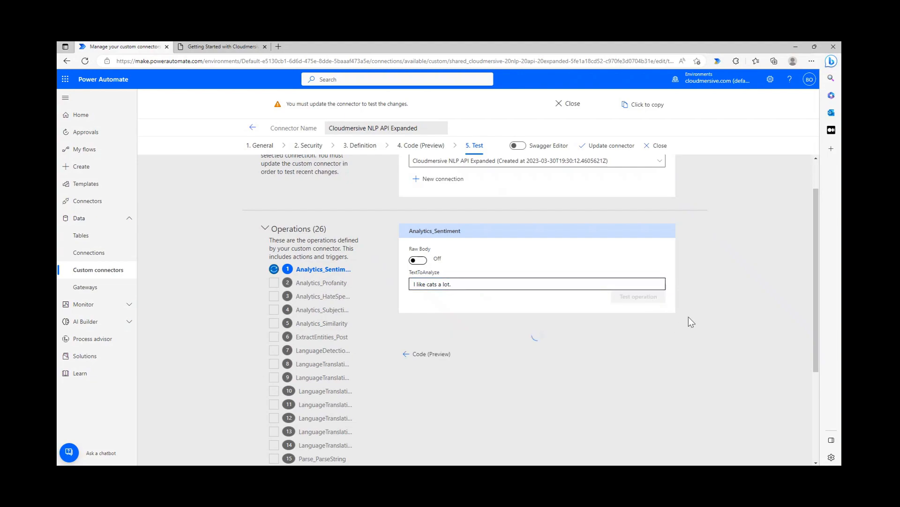
{"action": "left_click", "coordinate": [638, 296]}
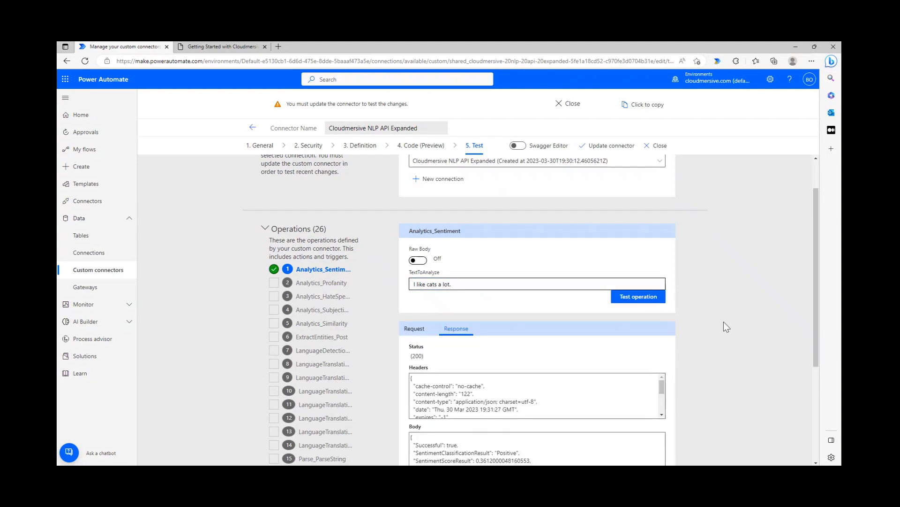
{"action": "scroll", "scroll_direction": "down", "scroll_amount": 3}
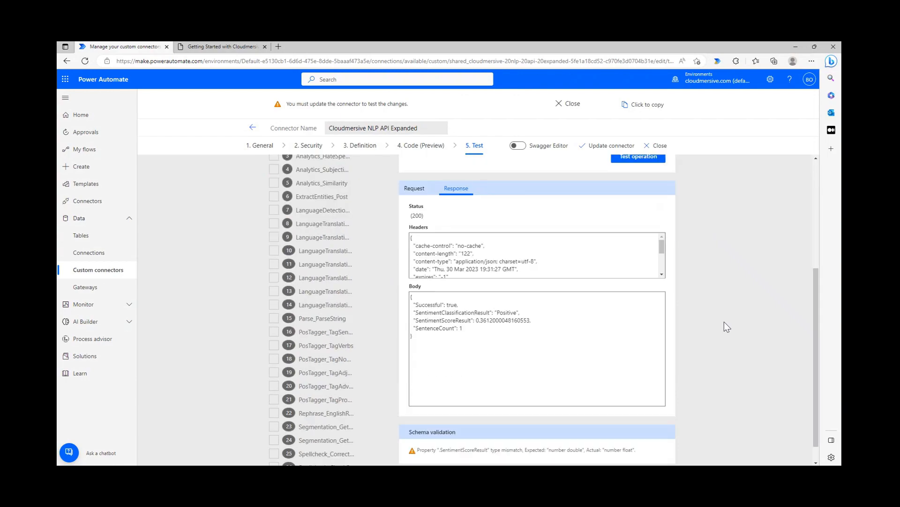
{"action": "mouse_move", "coordinate": [725, 329]}
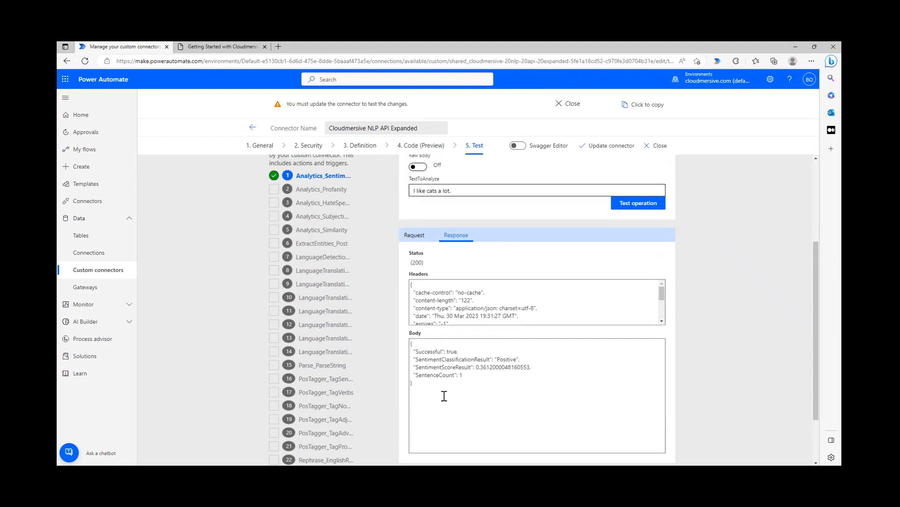
{"action": "double_click", "coordinate": [454, 359]}
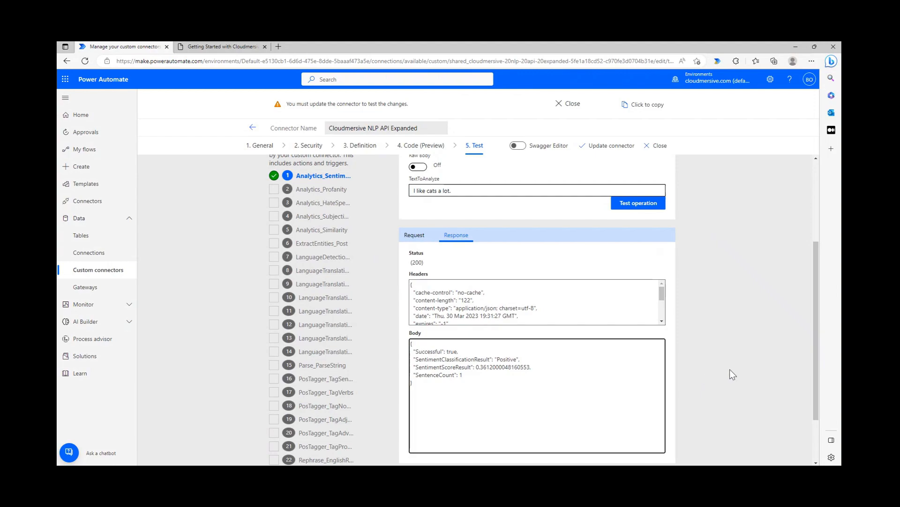
{"action": "mouse_move", "coordinate": [740, 394]}
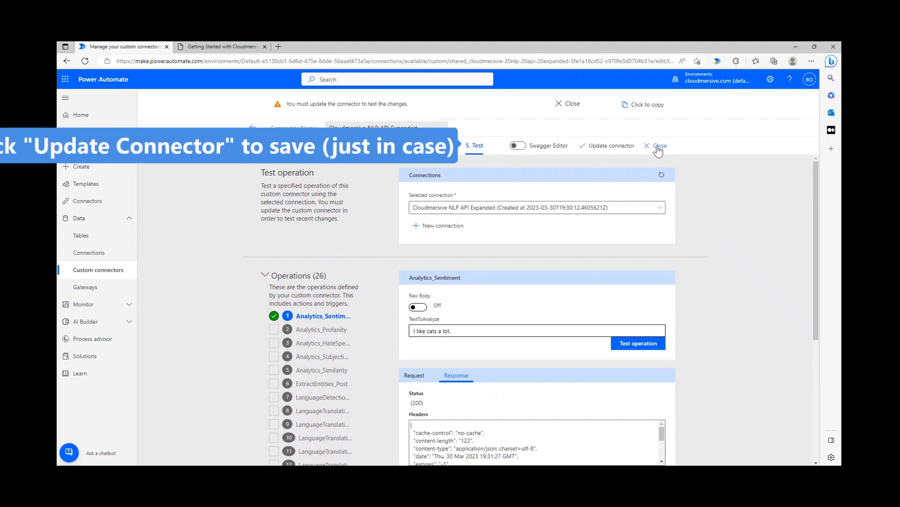
Leave the connector editor, add a new step to the flow, and show Custom connectors.
{"action": "left_click", "coordinate": [658, 145]}
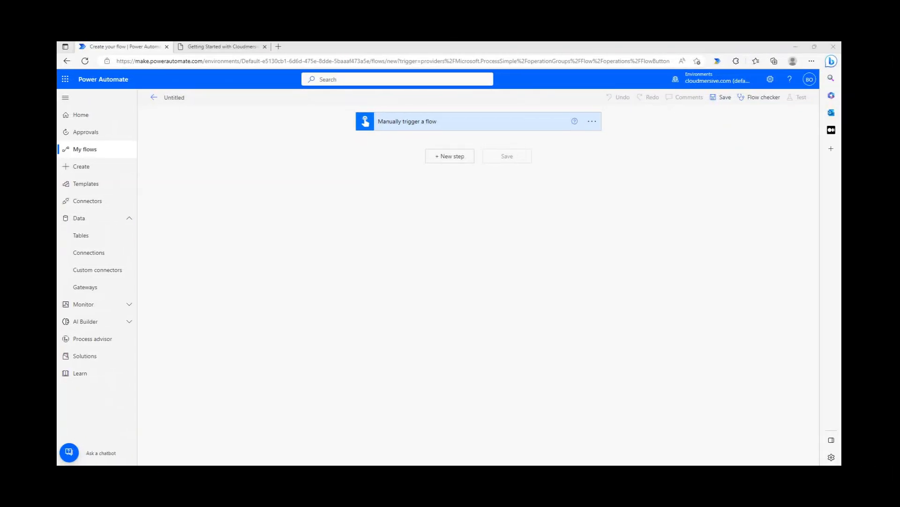
{"action": "left_click", "coordinate": [450, 156]}
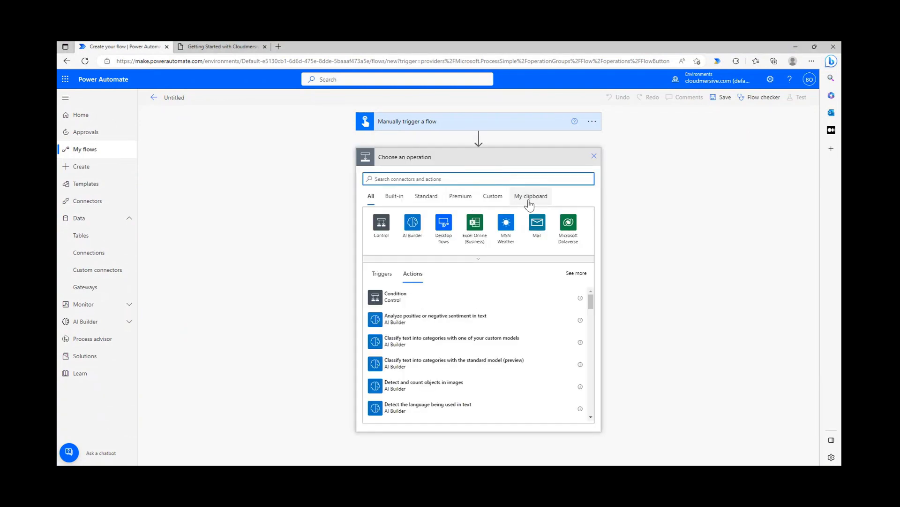
{"action": "left_click", "coordinate": [492, 196]}
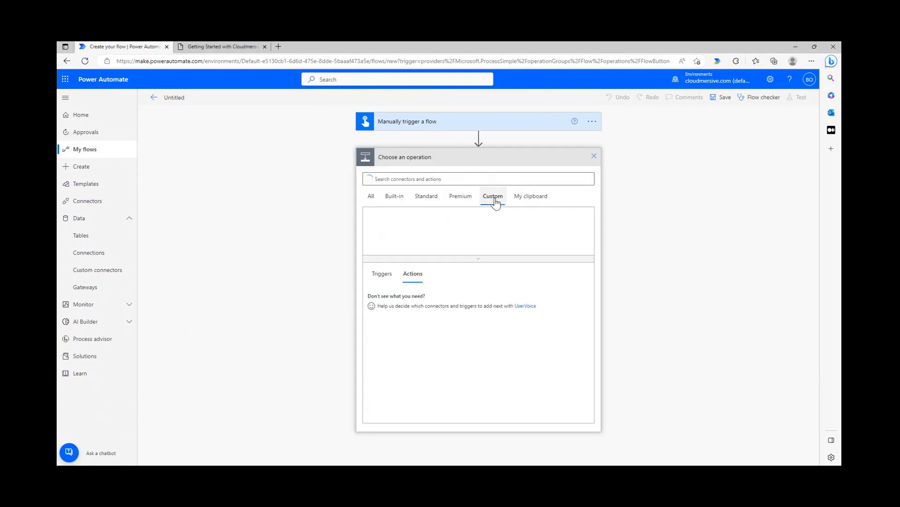
{"action": "left_click", "coordinate": [492, 195]}
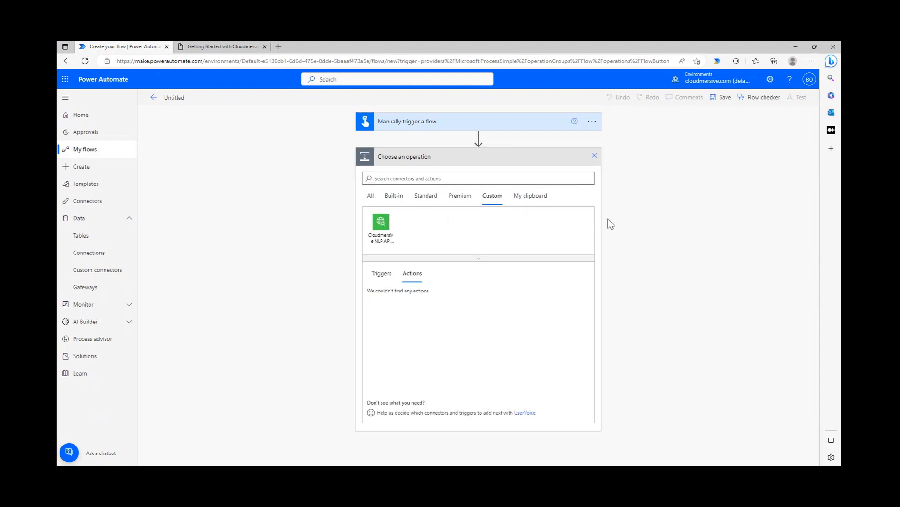
{"action": "mouse_move", "coordinate": [380, 222]}
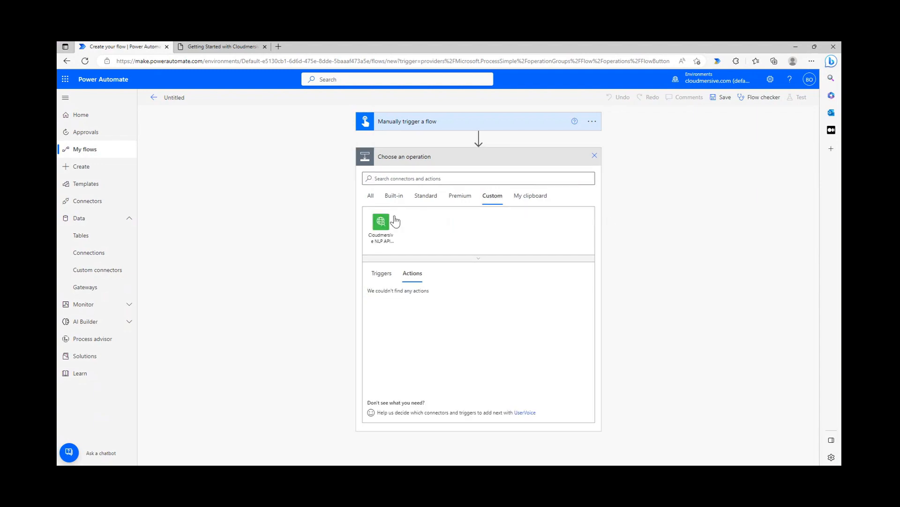
{"action": "mouse_move", "coordinate": [388, 221]}
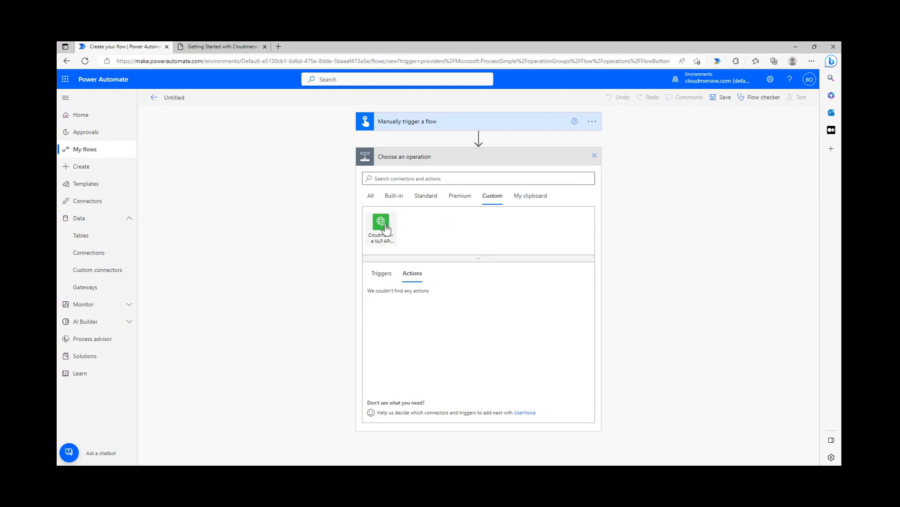
Select the Cloudmersive NLP API connector and scroll through its spelling, tagging and translation actions.
{"action": "left_click", "coordinate": [380, 224]}
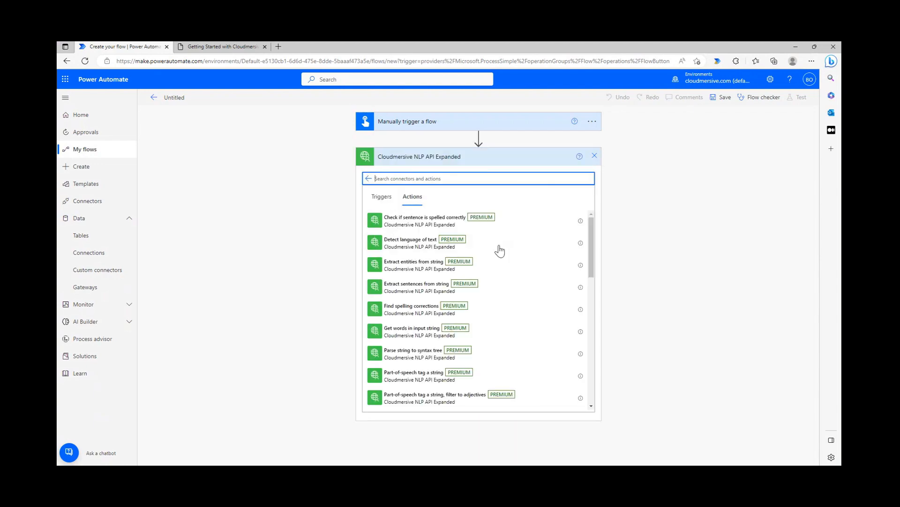
{"action": "scroll", "scroll_direction": "down", "scroll_amount": 3}
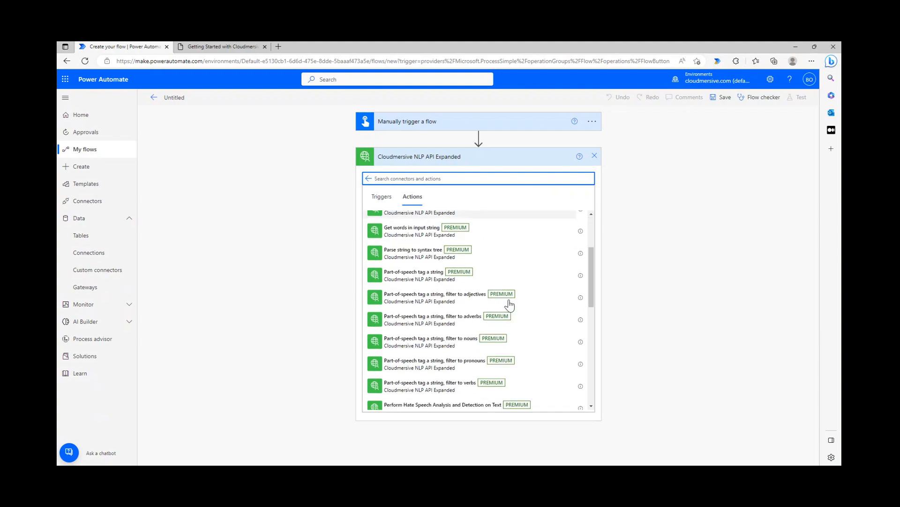
{"action": "scroll", "scroll_direction": "down", "scroll_amount": 3}
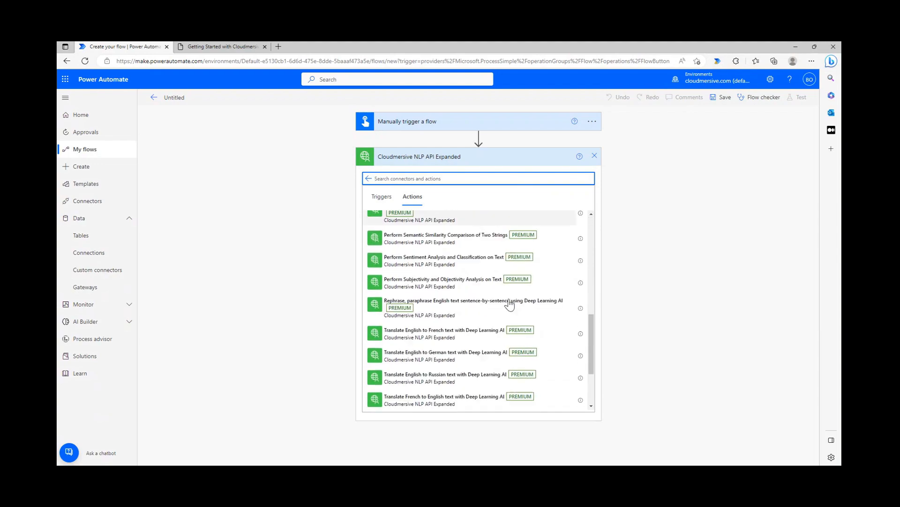
{"action": "scroll", "scroll_direction": "down", "scroll_amount": 3}
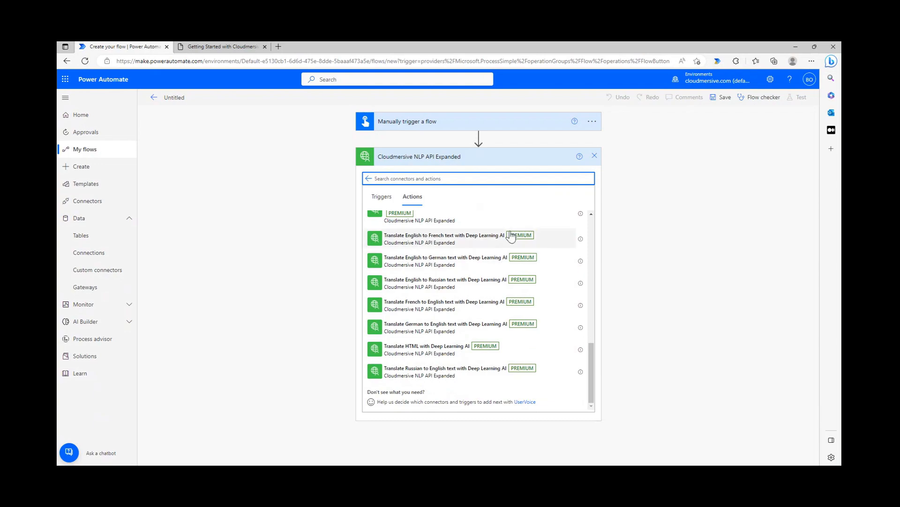
{"action": "mouse_move", "coordinate": [500, 312]}
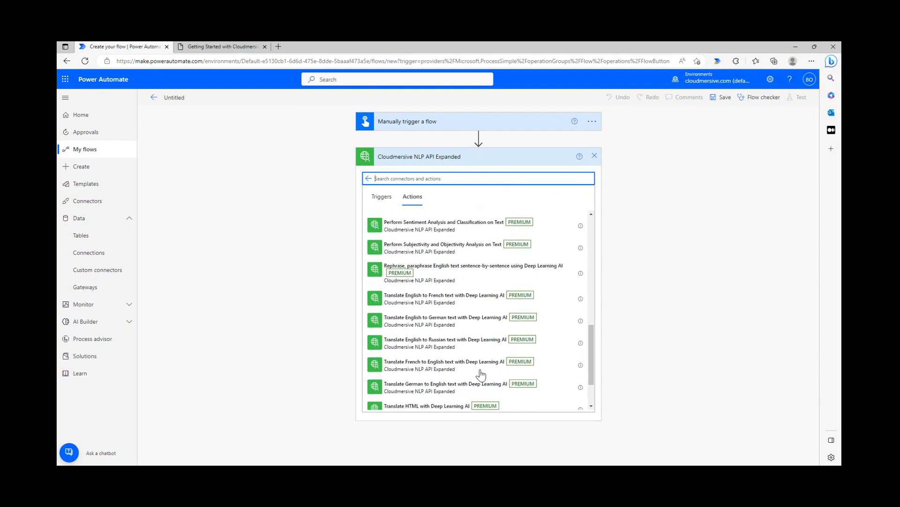
{"action": "mouse_move", "coordinate": [481, 299]}
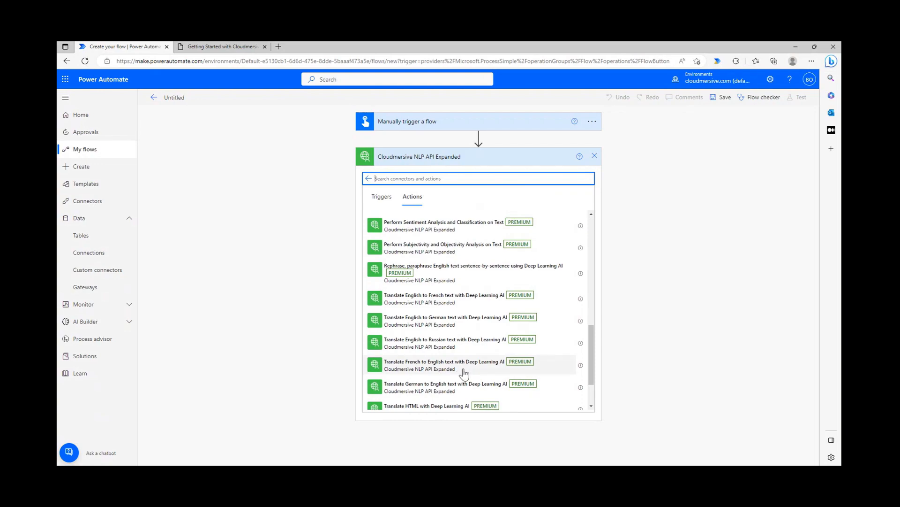
{"action": "mouse_move", "coordinate": [482, 352]}
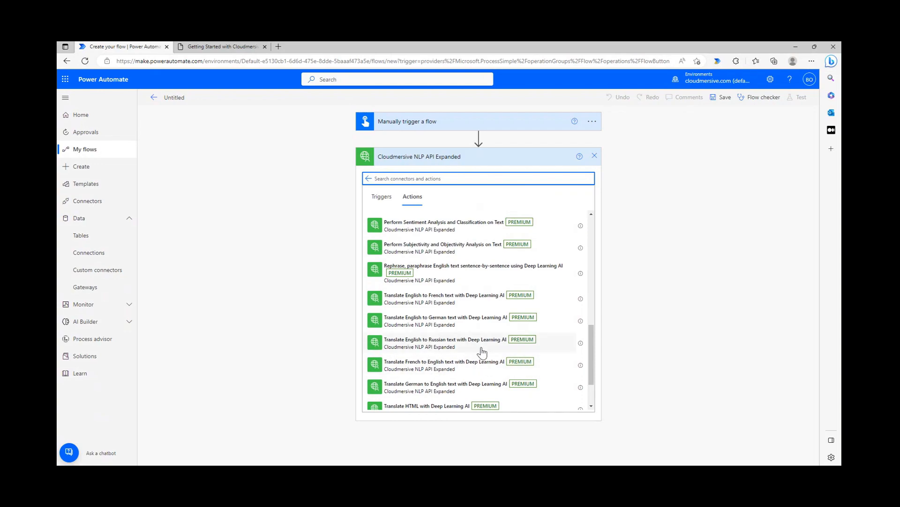
{"action": "scroll", "scroll_direction": "down", "scroll_amount": 3}
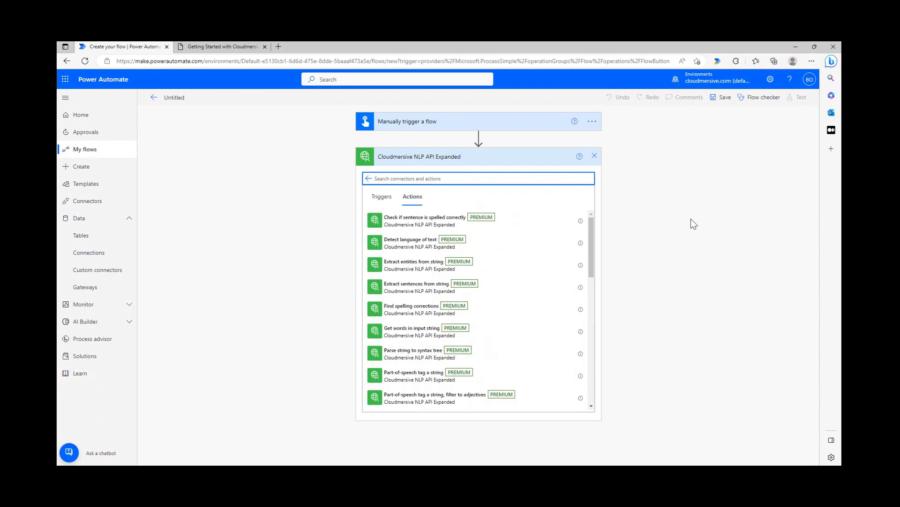
{"action": "mouse_move", "coordinate": [708, 243]}
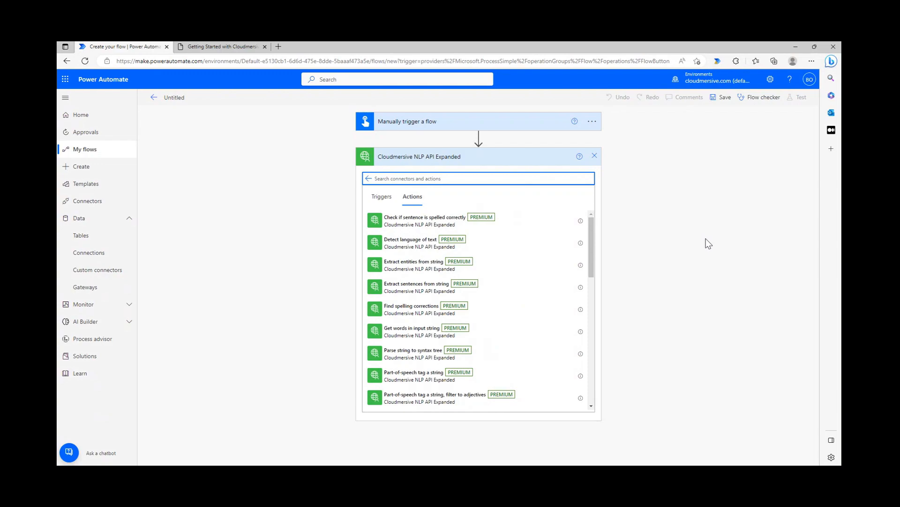
{"action": "mouse_move", "coordinate": [706, 248]}
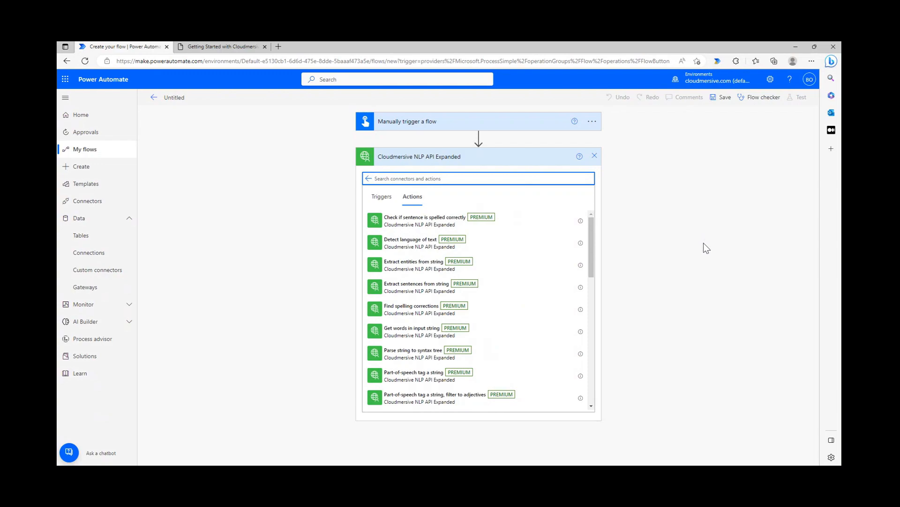